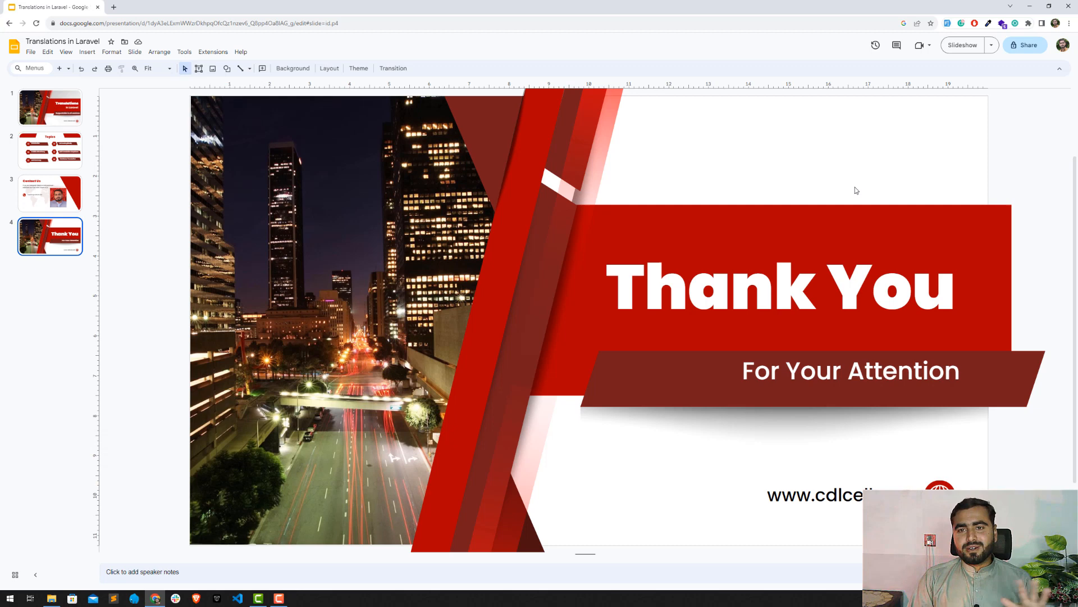
mouse_move(828, 86)
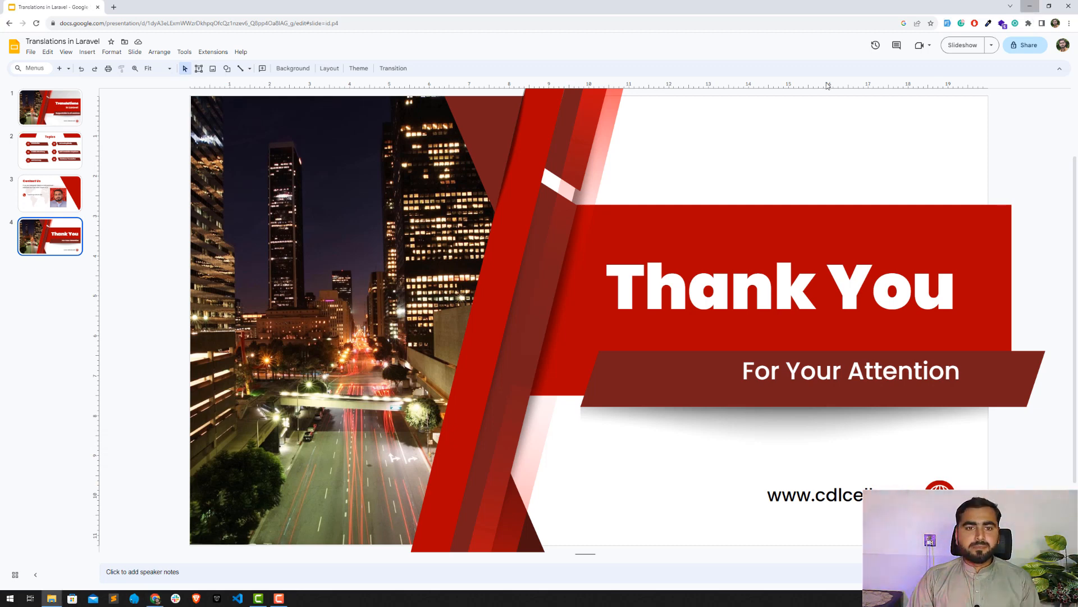
Bring the Laragon www folder with its existing project folders to the front.
click(51, 597)
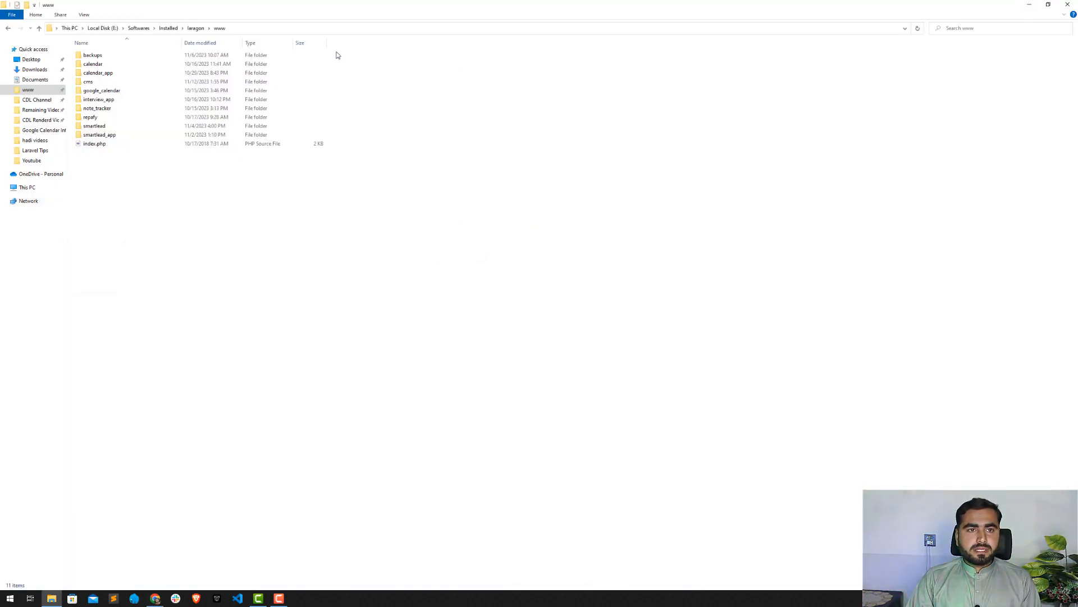
click(88, 81)
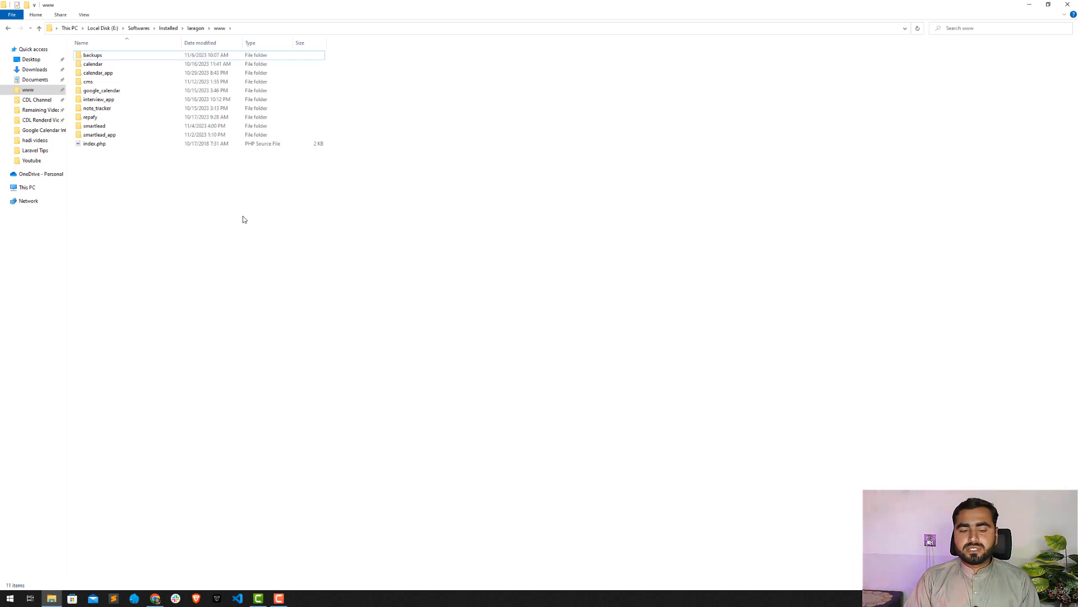
mouse_move(236, 423)
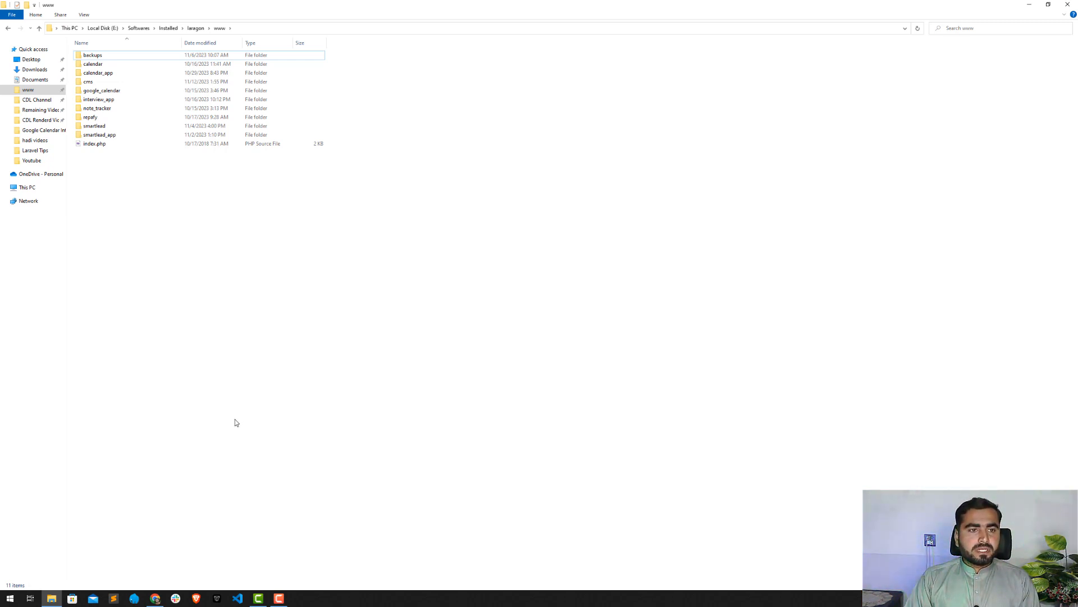
Start a Git Bash terminal inside the www folder and position it for a clear view.
right_click(480, 161)
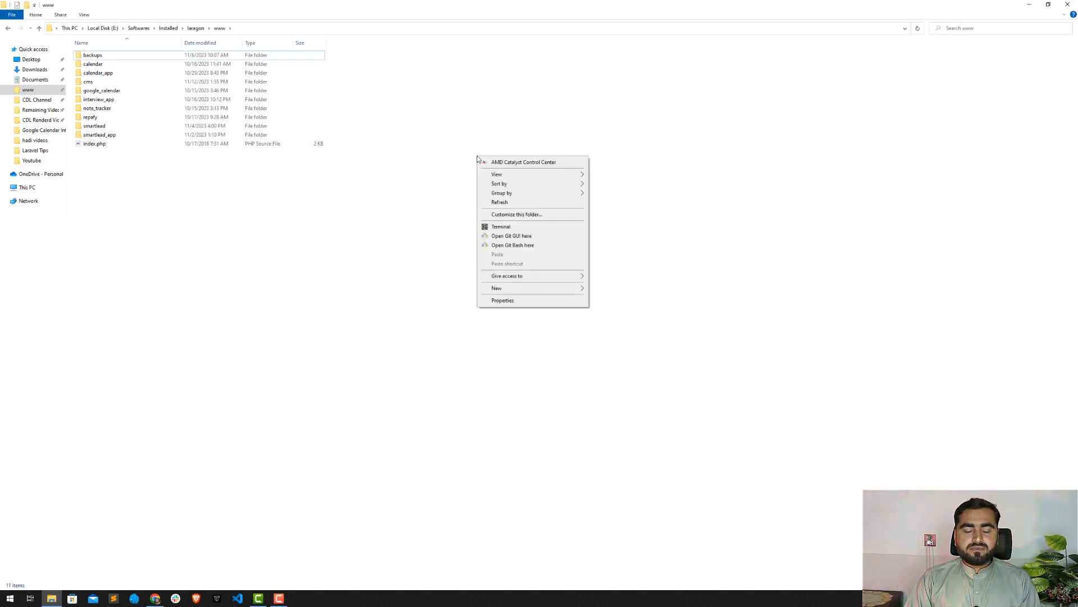
mouse_move(512, 245)
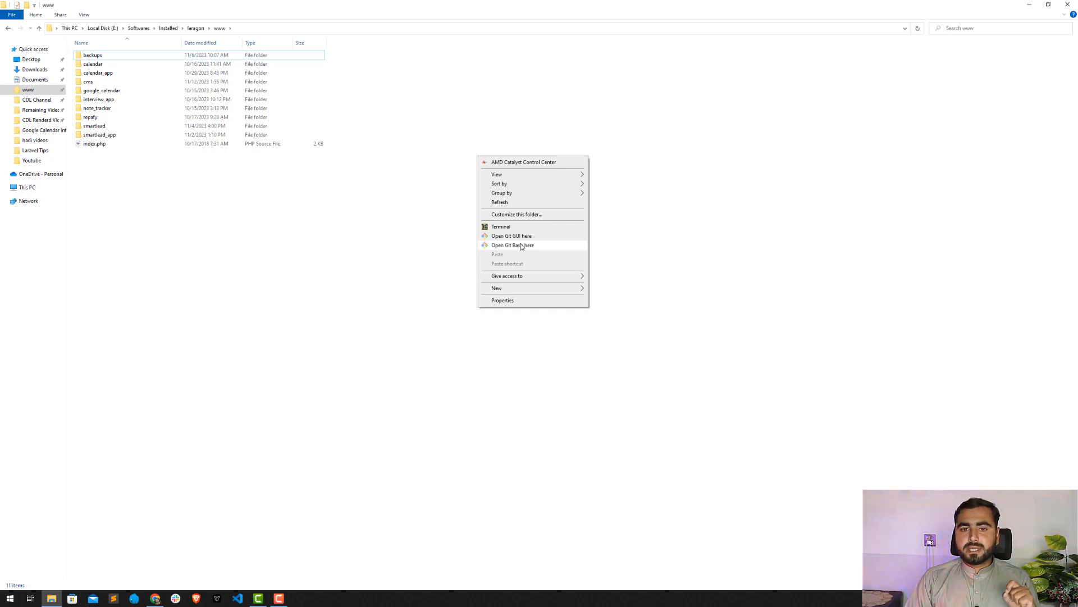
click(512, 244)
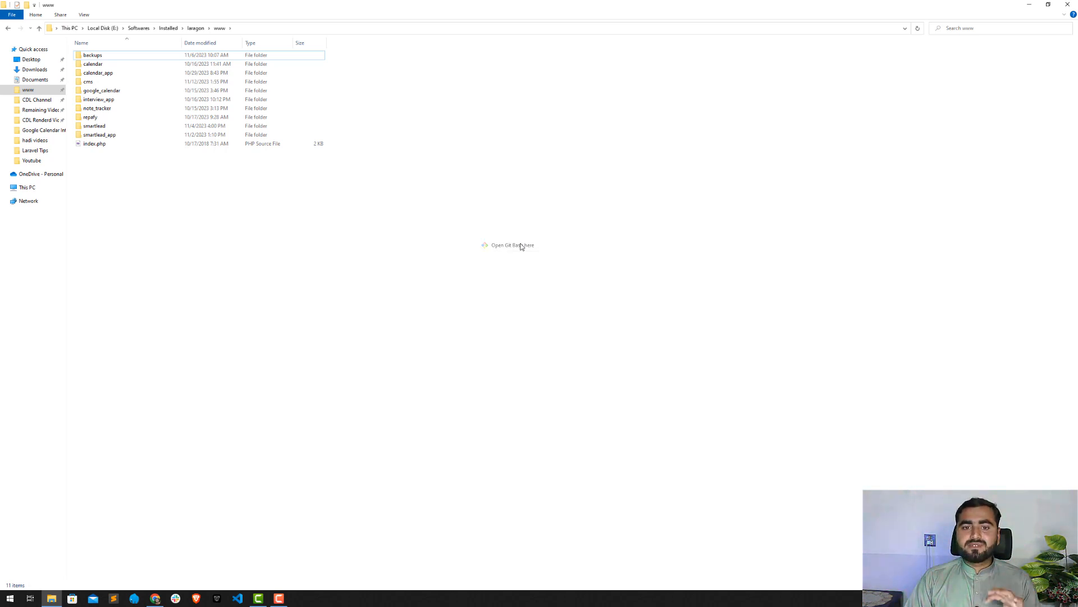
click(512, 245)
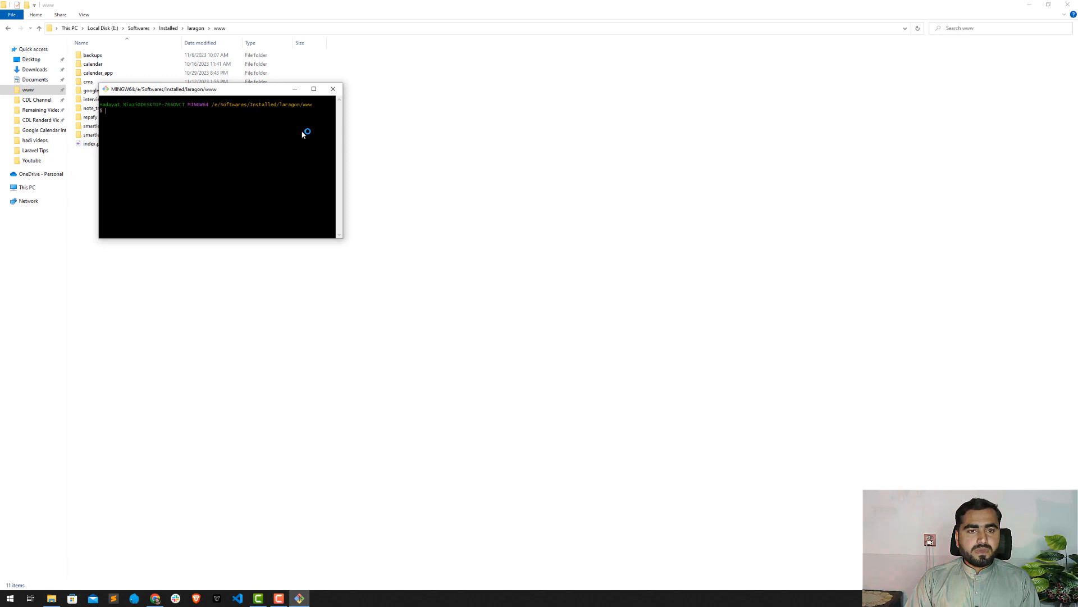
drag(220, 89, 430, 164)
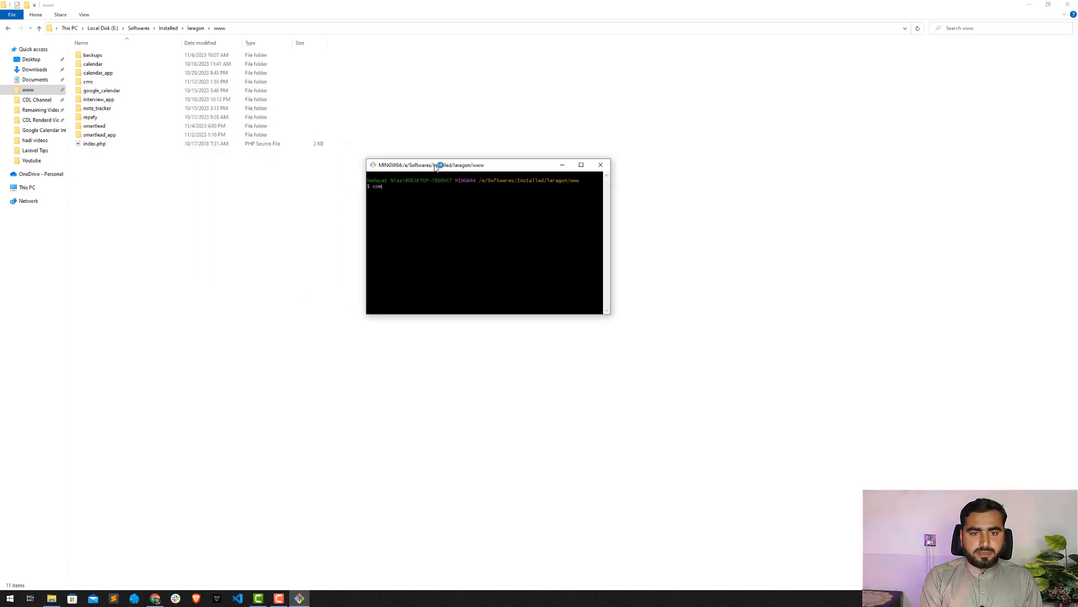
Enter the command composer create-project laravel/laravel "translation_app".
text(composer create-prje)
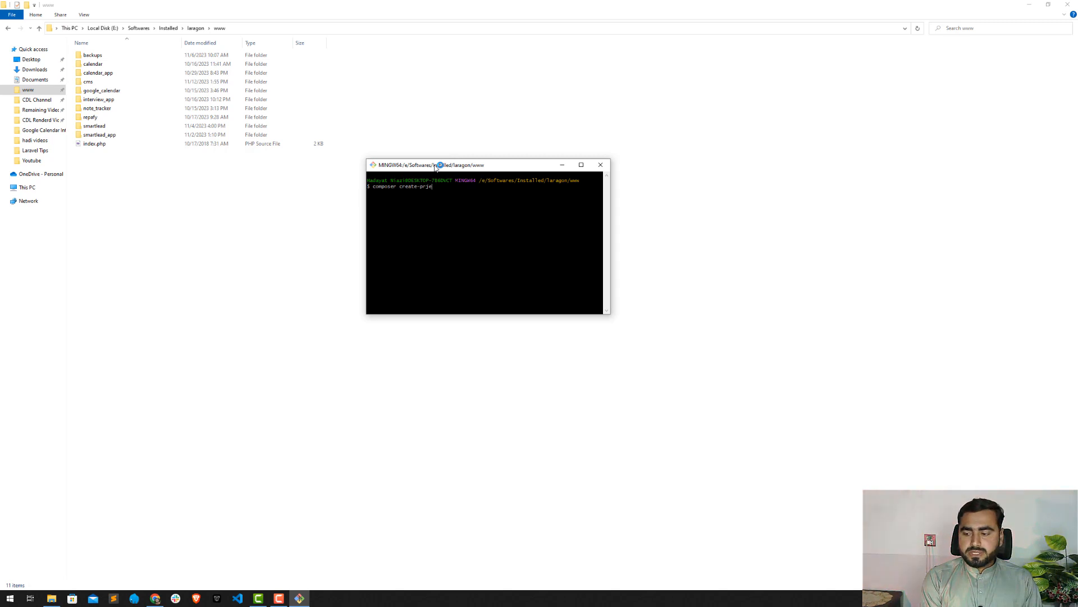
text(ct)
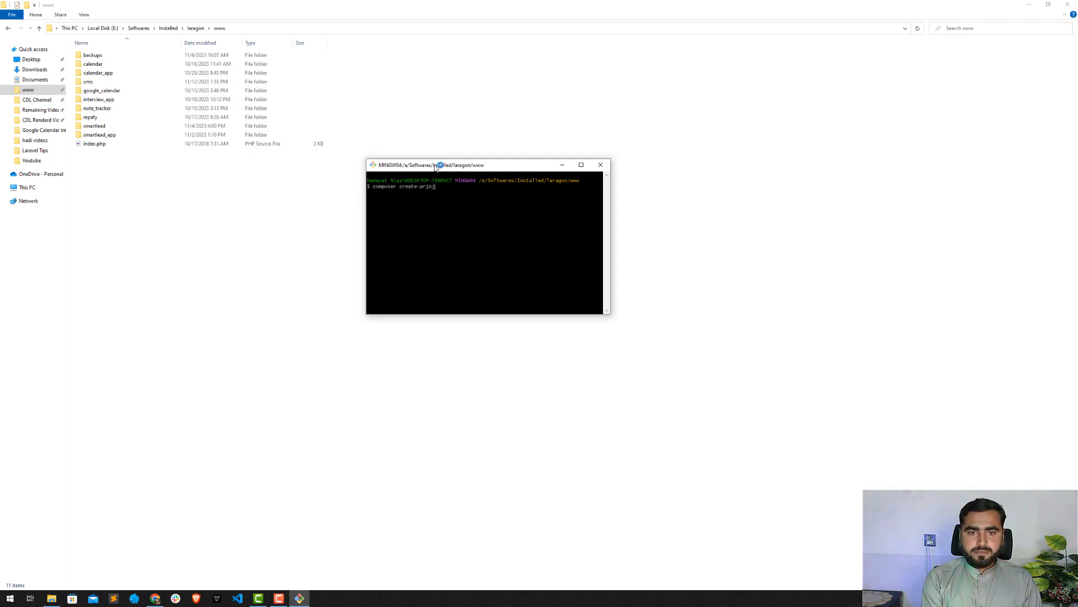
key(Backspace)
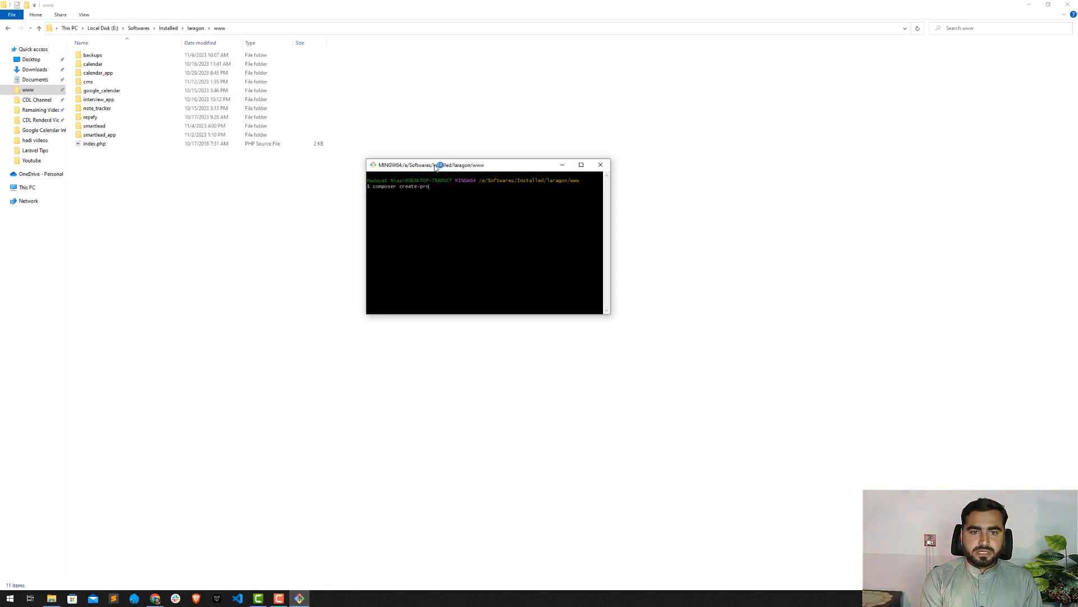
text(ect la)
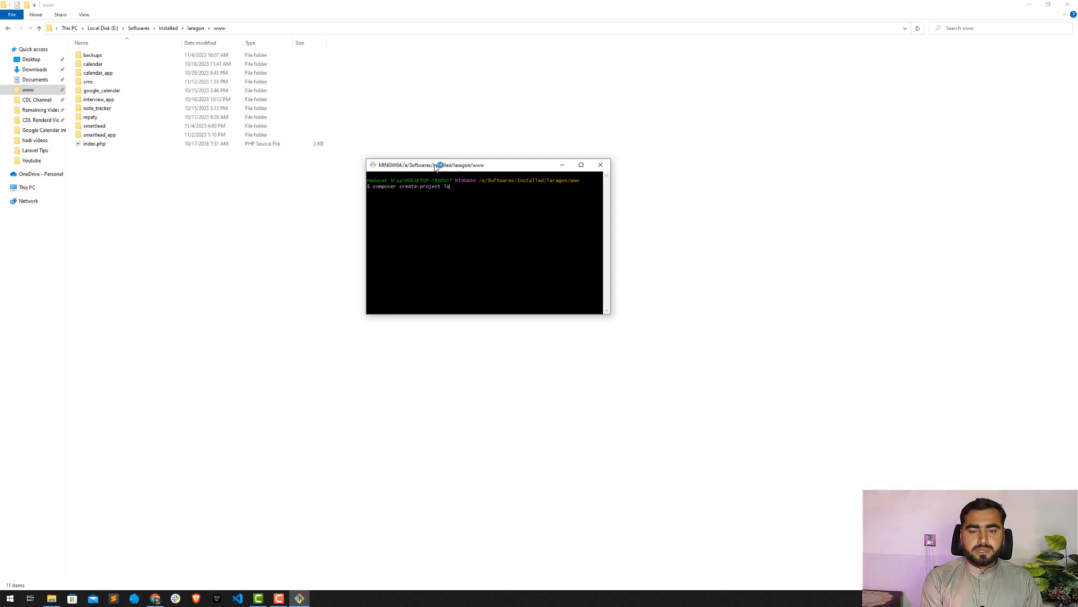
text(laravel/laravel)
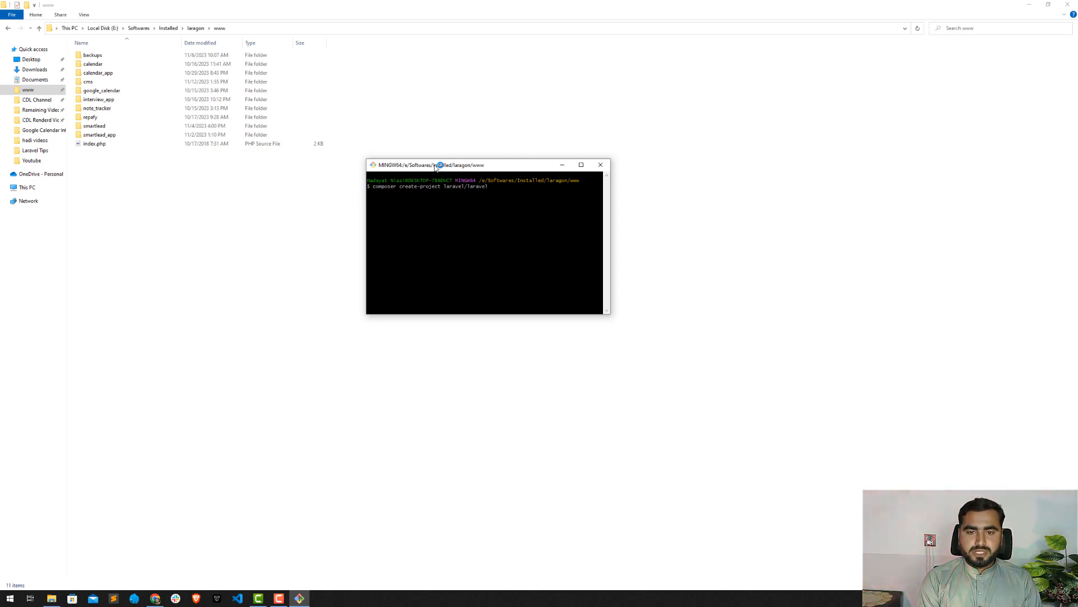
text(')
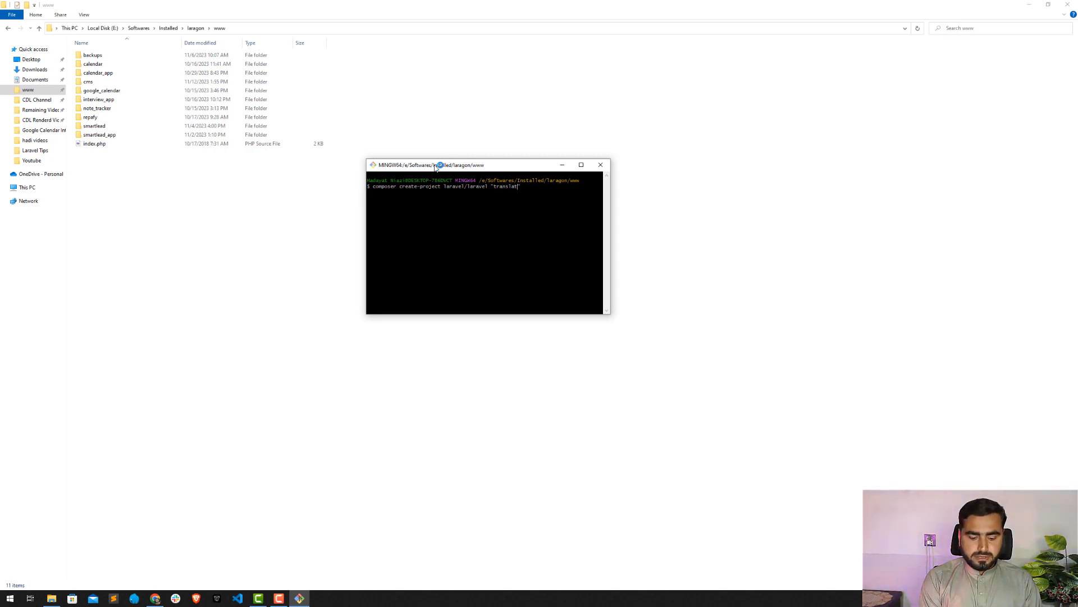
text(ion_app")
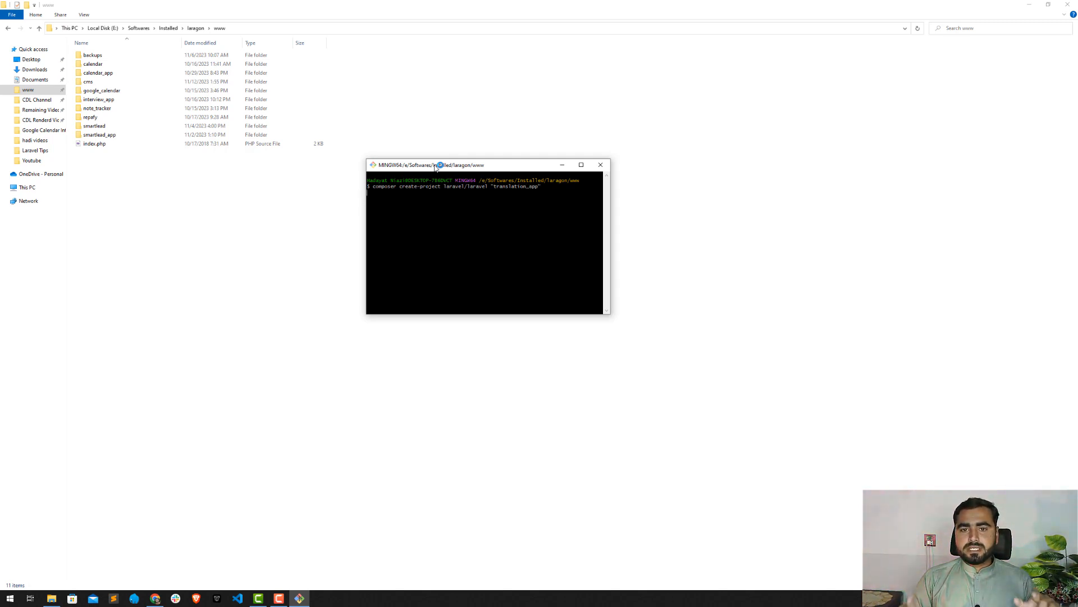
key(Return)
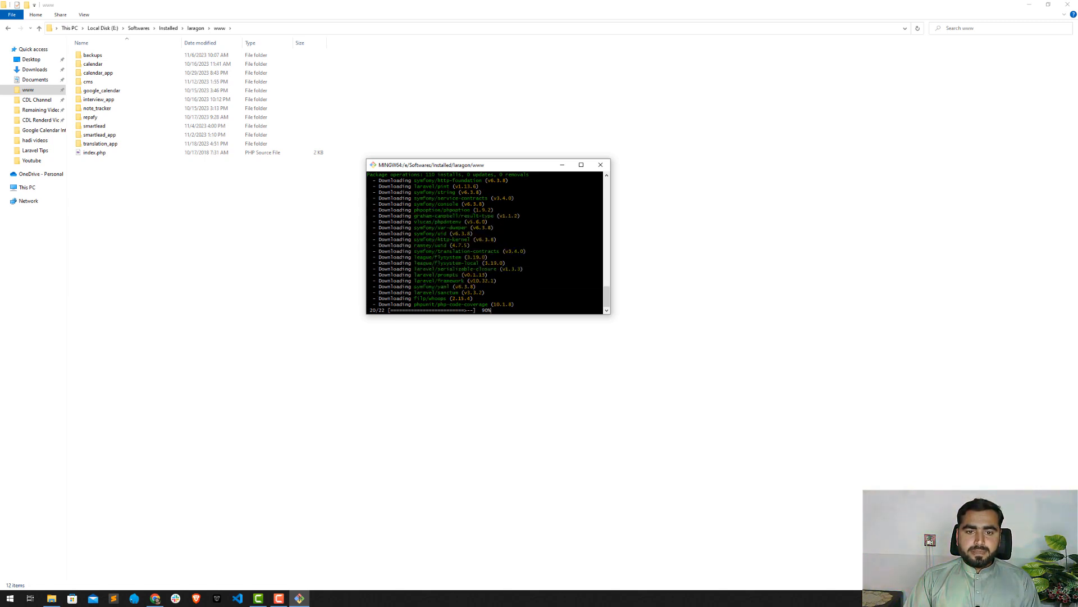
mouse_move(354, 359)
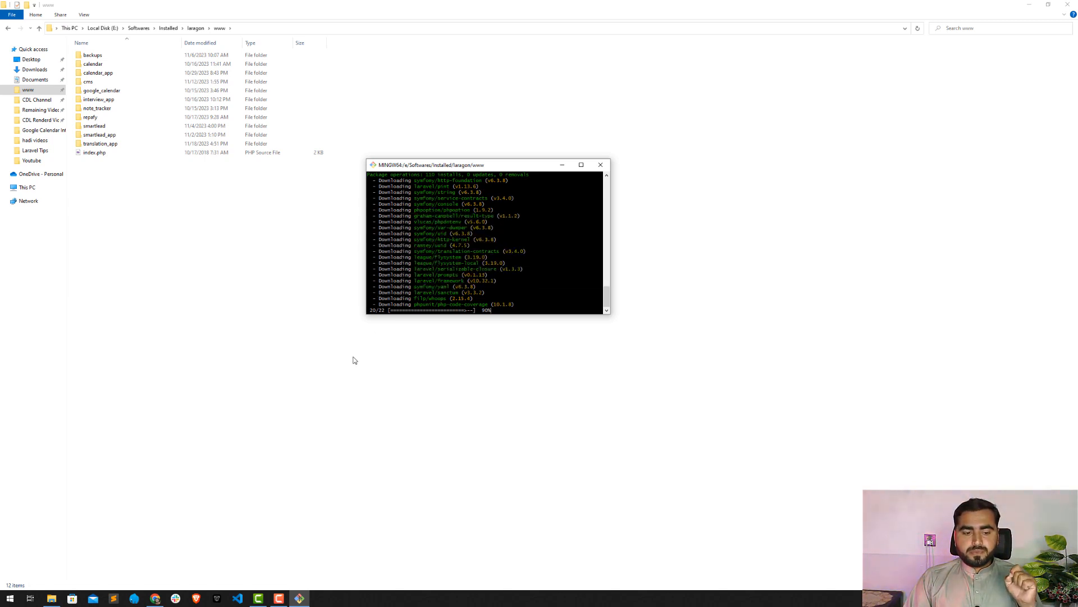
click(97, 108)
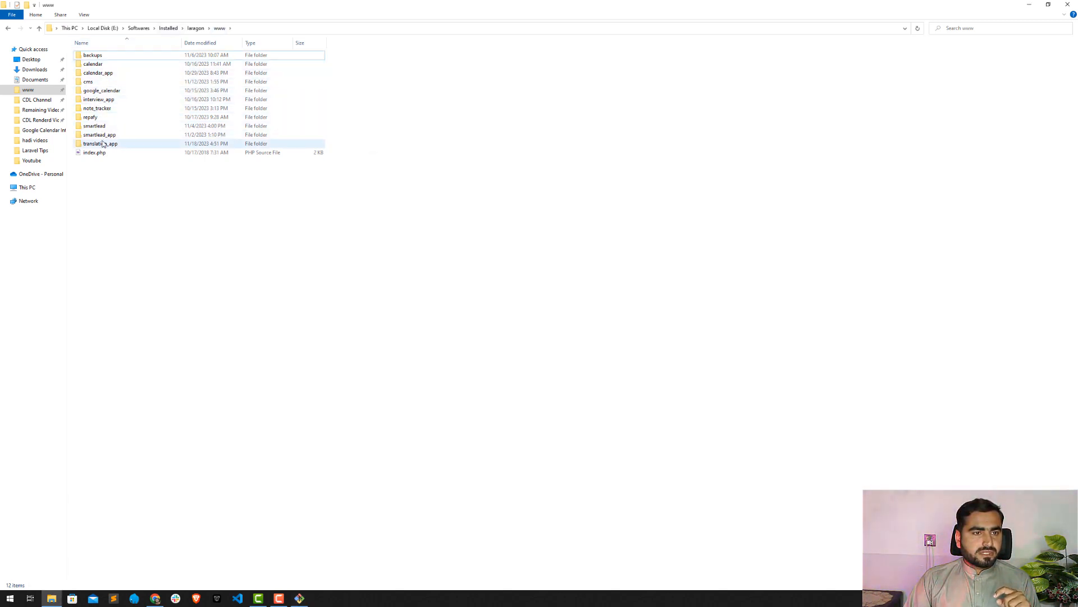
Open the translation_app folder to reveal the new Laravel project files.
double_click(101, 143)
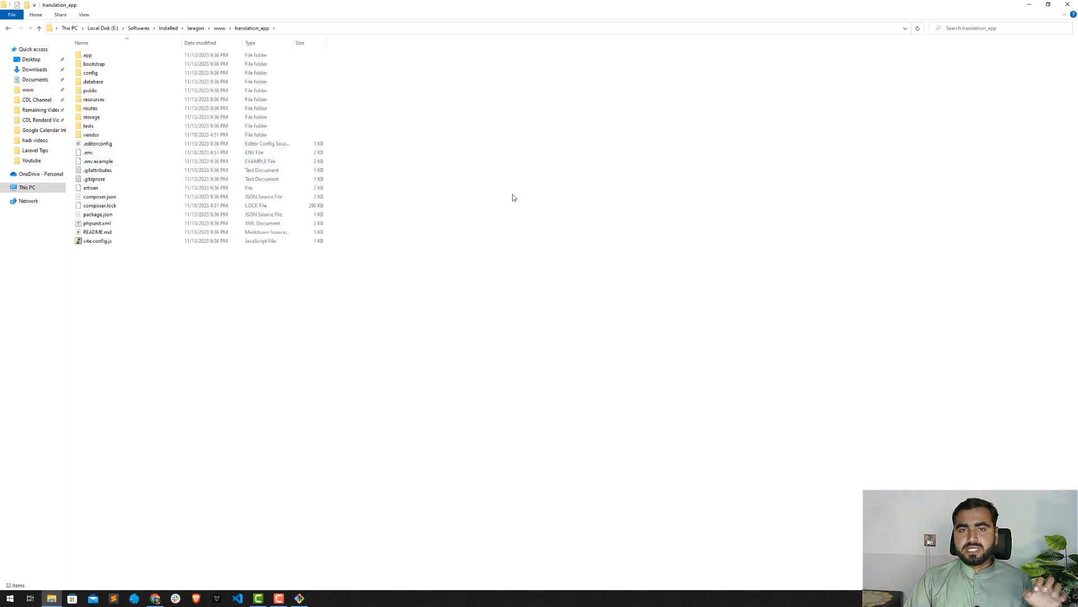
mouse_move(340, 461)
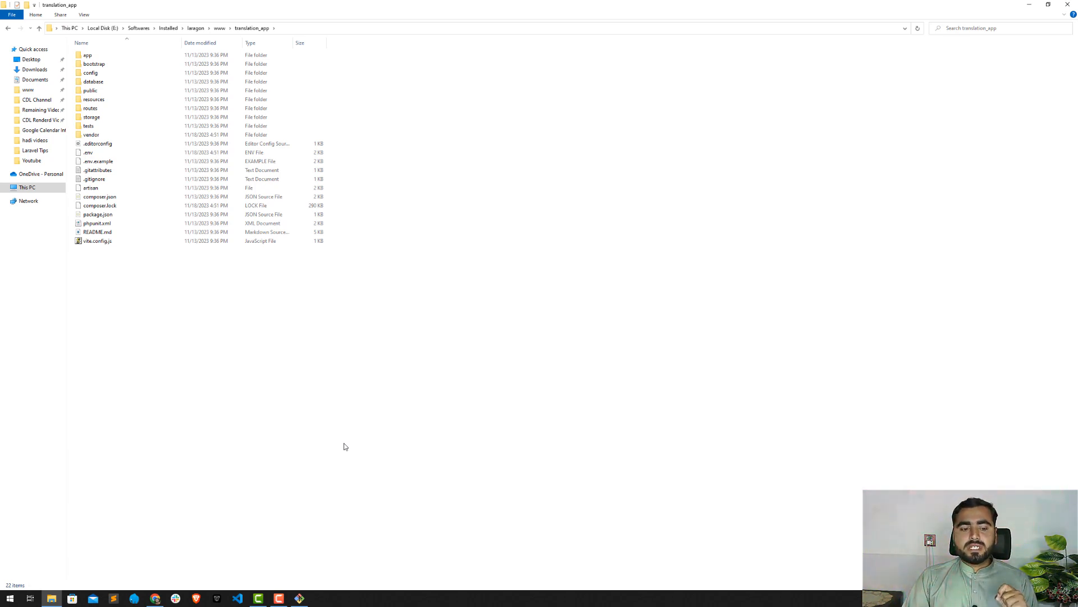
click(155, 597)
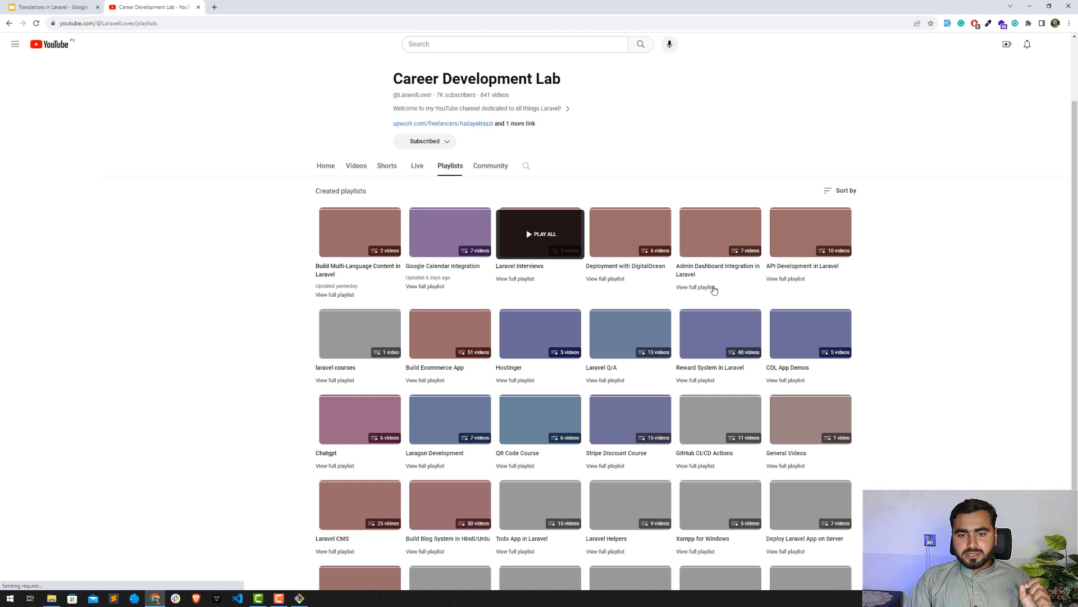
mouse_move(932, 299)
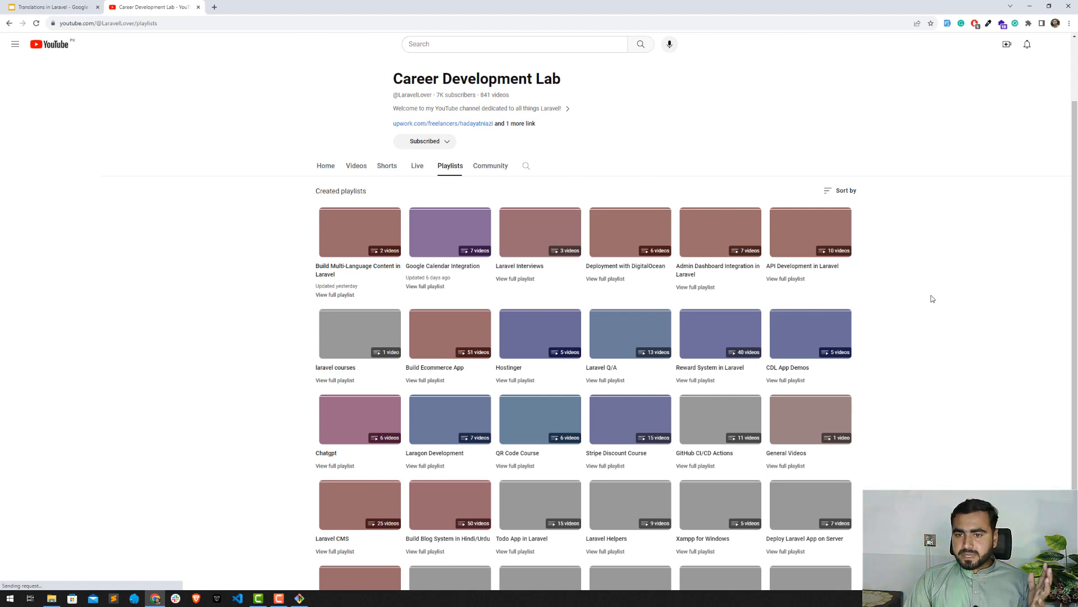
Browse the channel's Playlists page to find the Setup Vs Code for Laravel playlist.
scroll(down, 3)
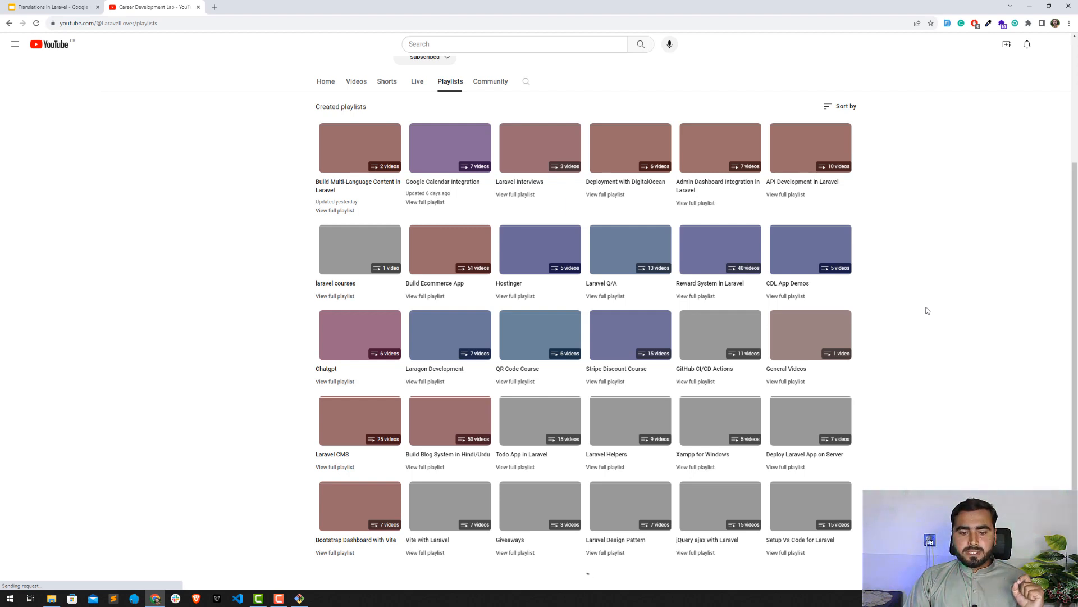
scroll(up, 3)
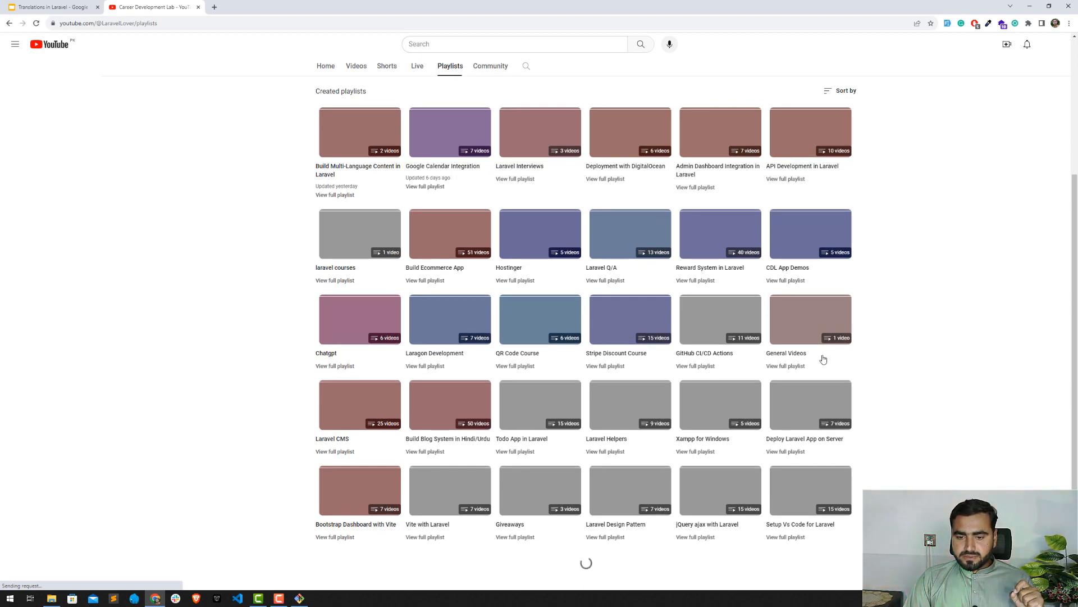
mouse_move(921, 264)
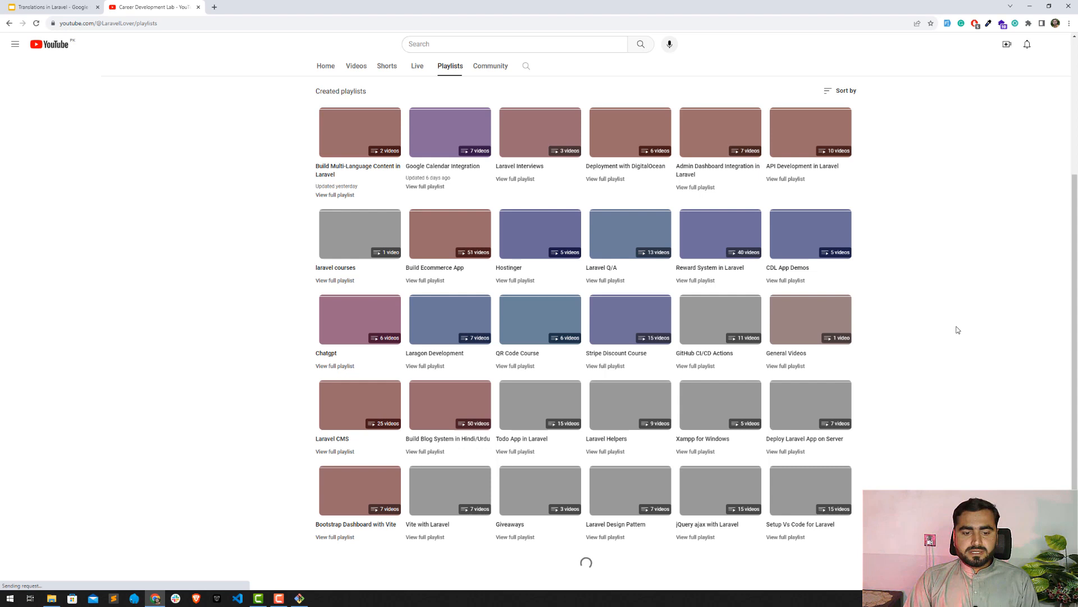
mouse_move(201, 431)
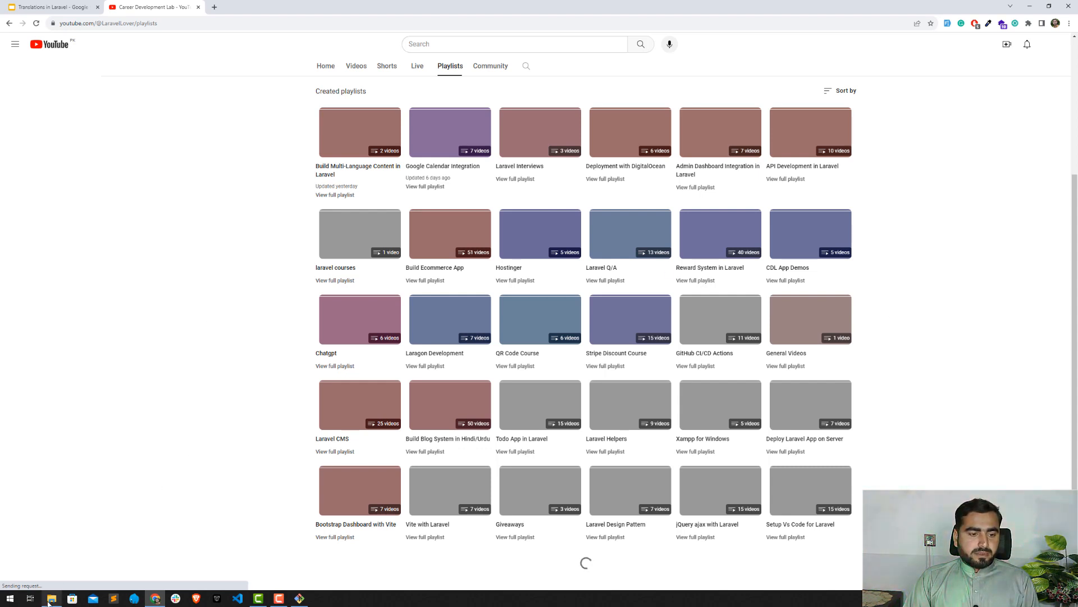
click(14, 44)
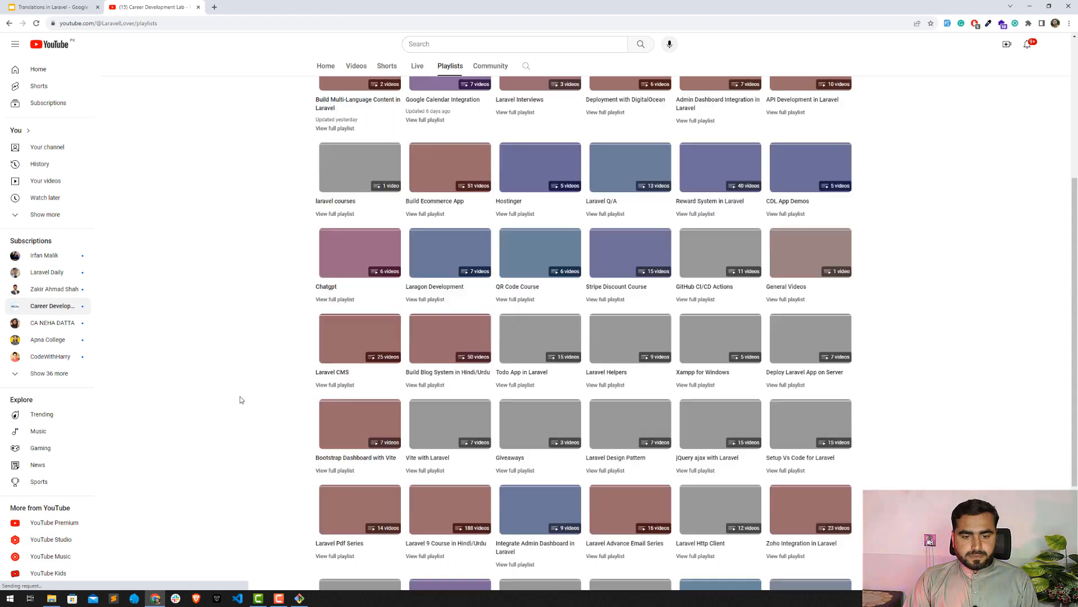
scroll(down, 3)
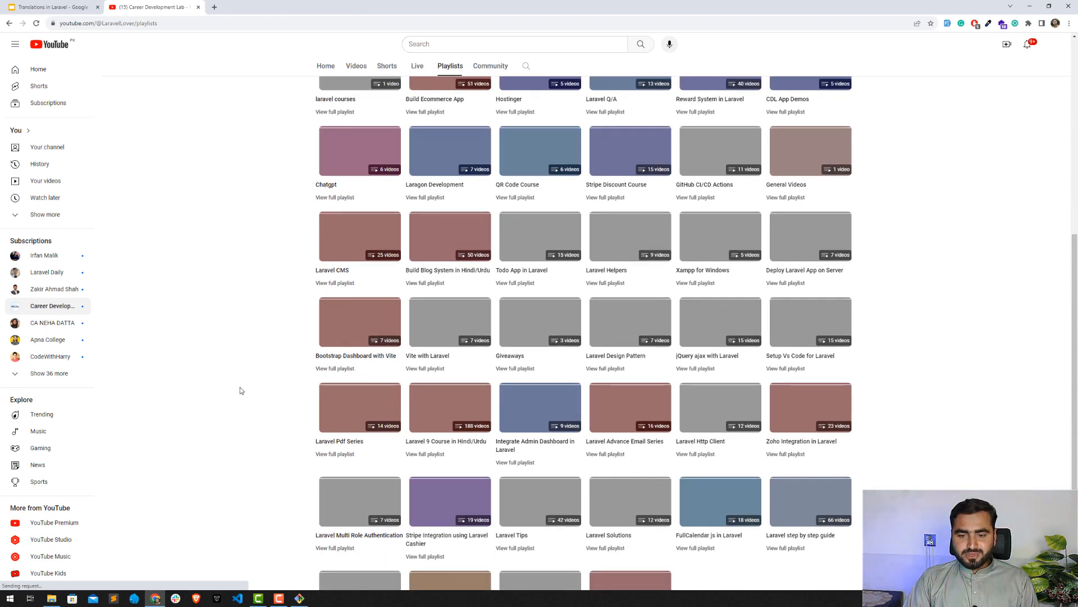
scroll(down, 3)
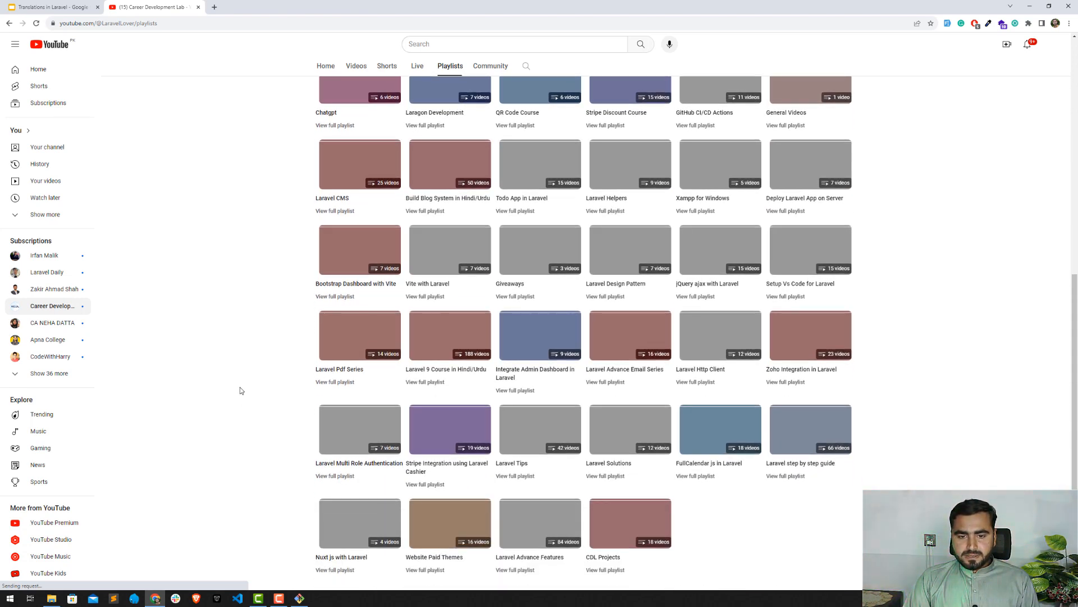
mouse_move(629, 251)
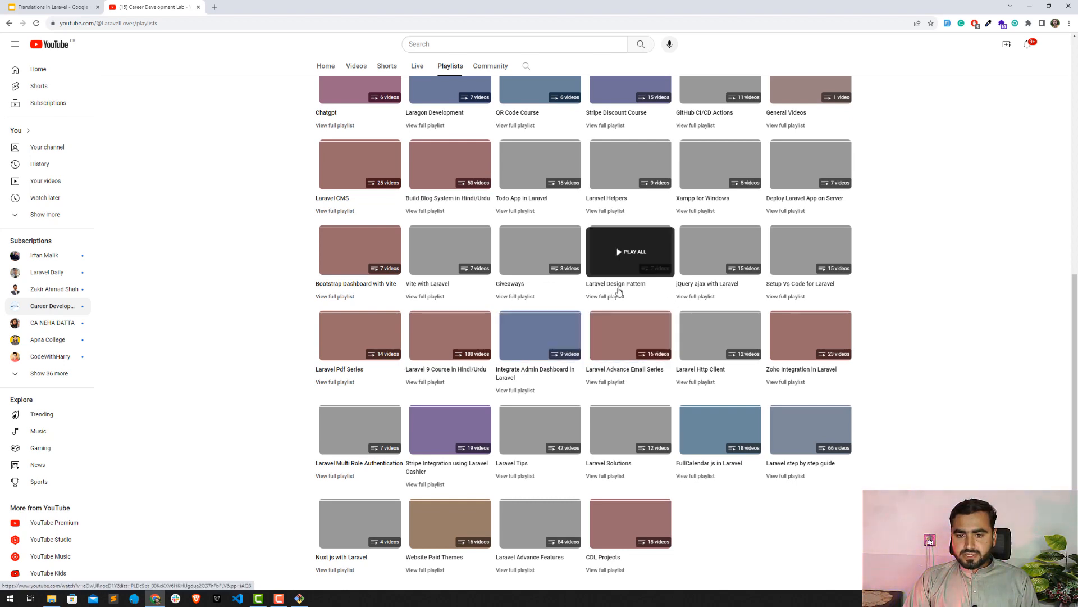
scroll(up, 3)
text(vs)
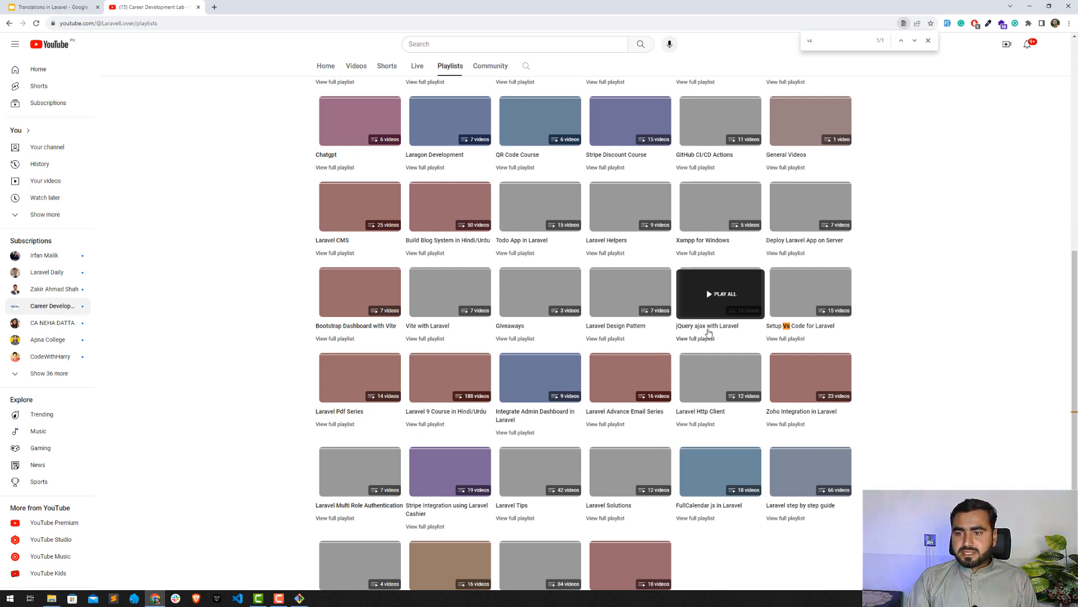
Start the Setup Vs Code for Laravel playlist, pause its first video and leave a blank new tab.
click(810, 294)
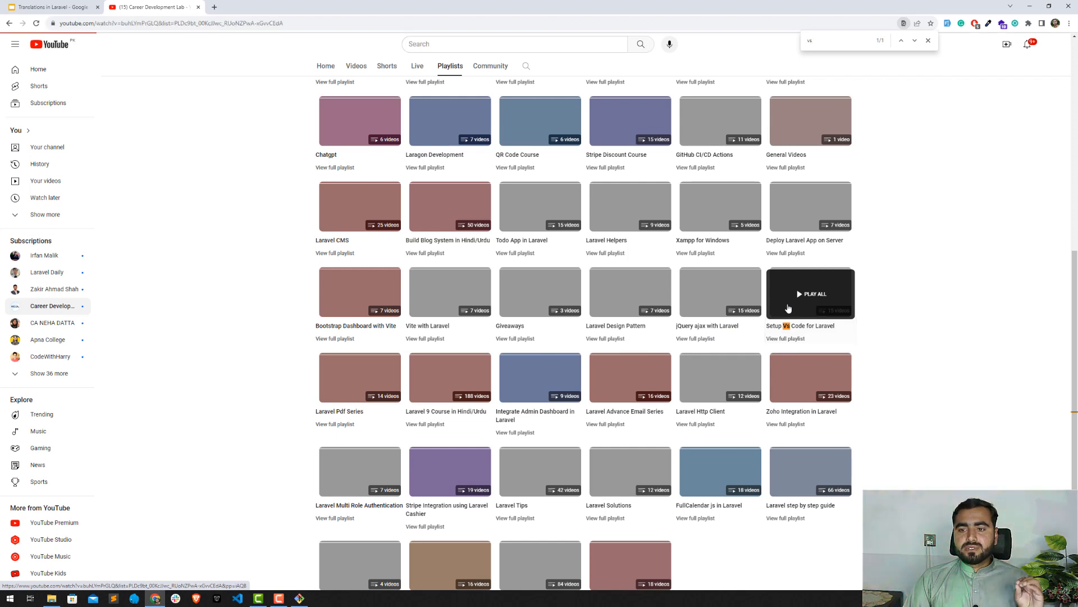
click(810, 292)
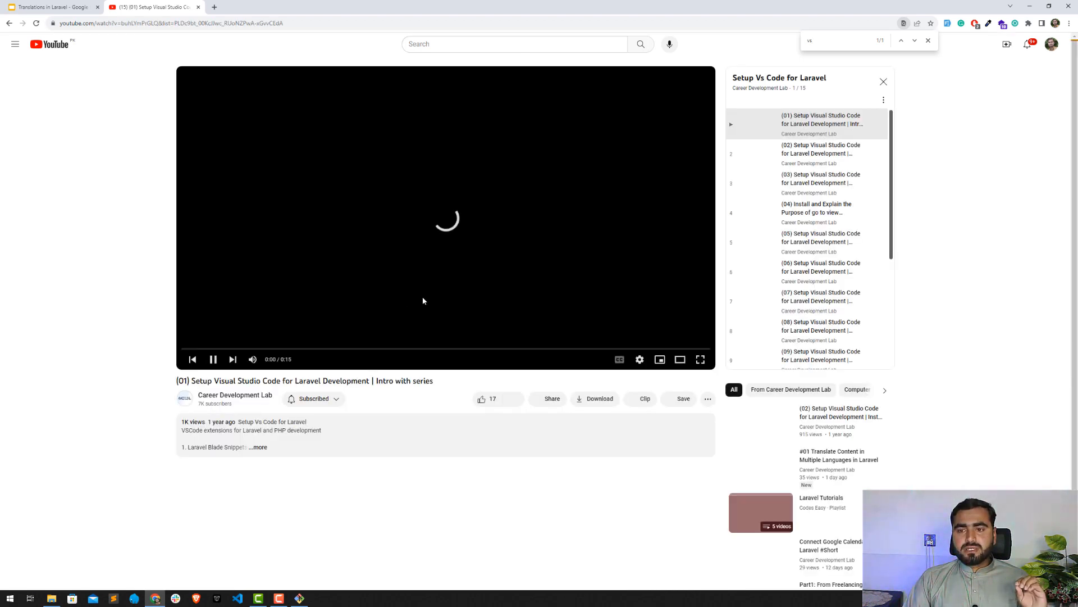
click(213, 359)
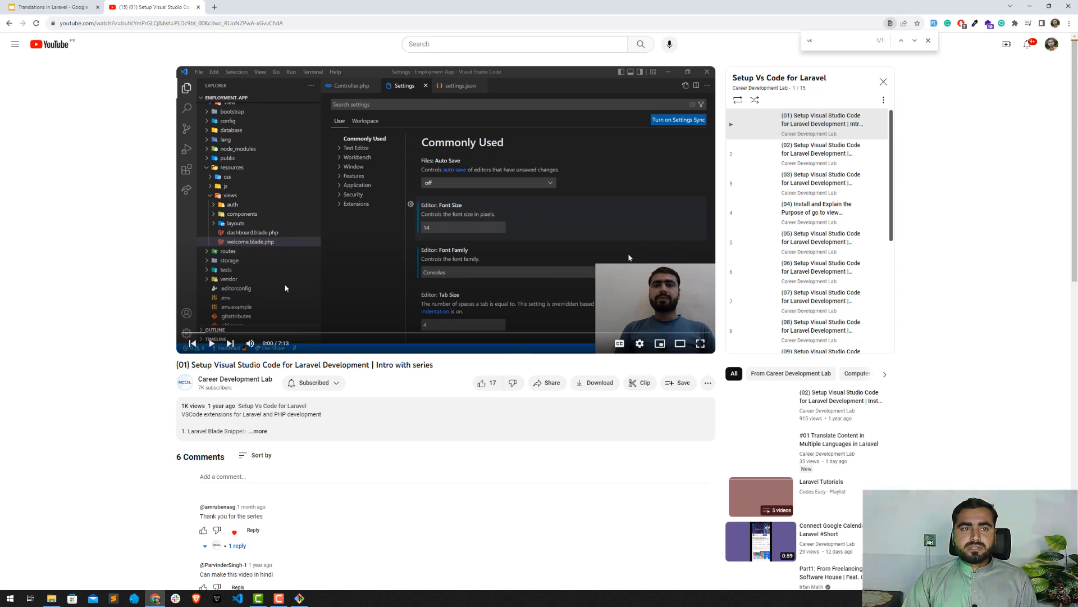
click(52, 7)
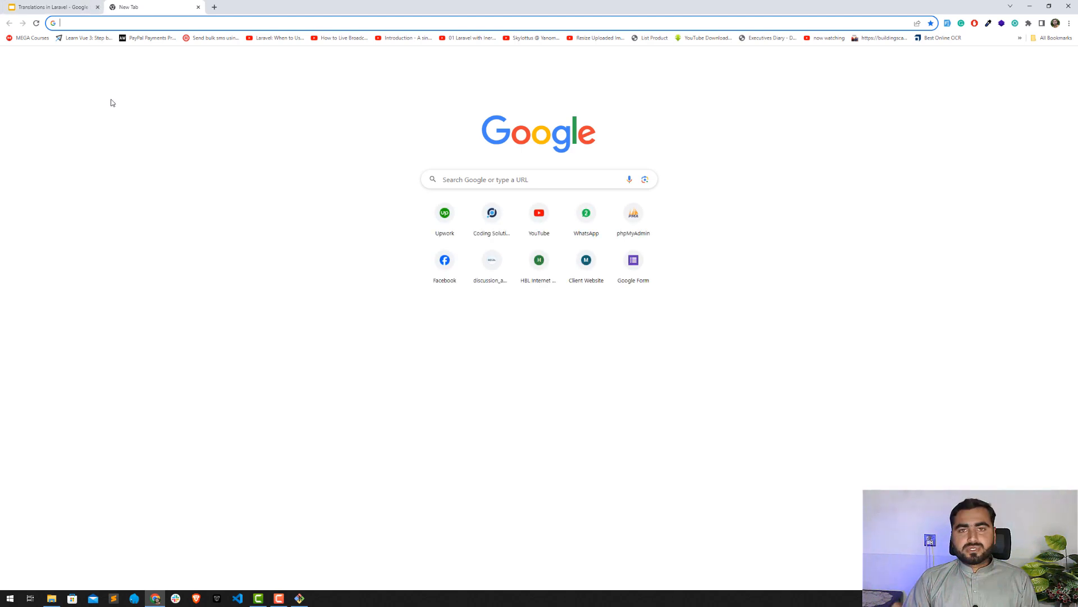
From a Command Prompt in translation_app, run 'code .' to open the project in VS Code.
key(alt+tab)
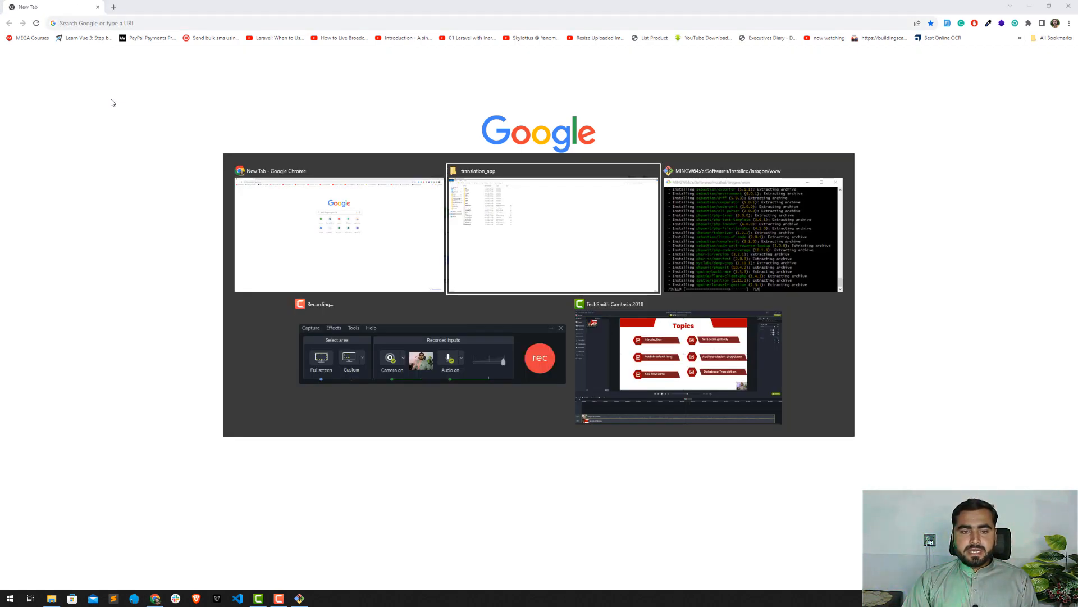
click(552, 230)
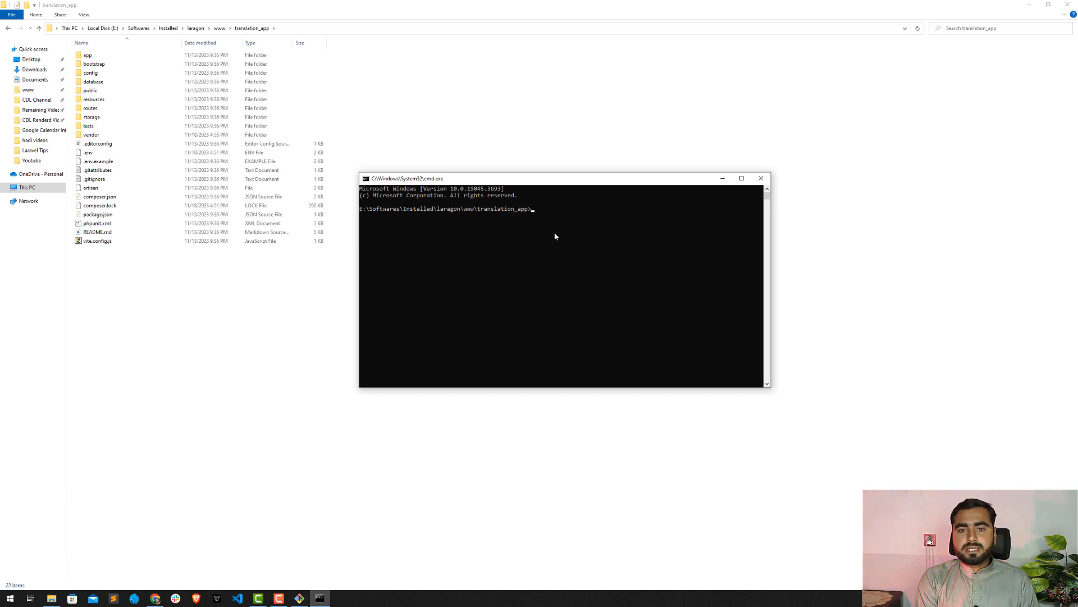
text(code .)
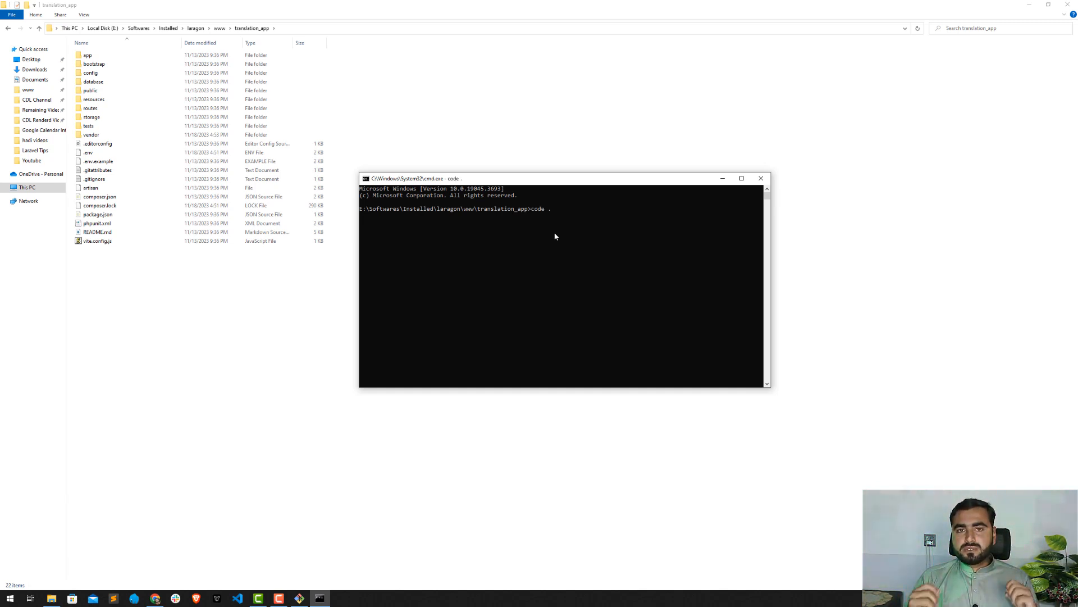
key(Return)
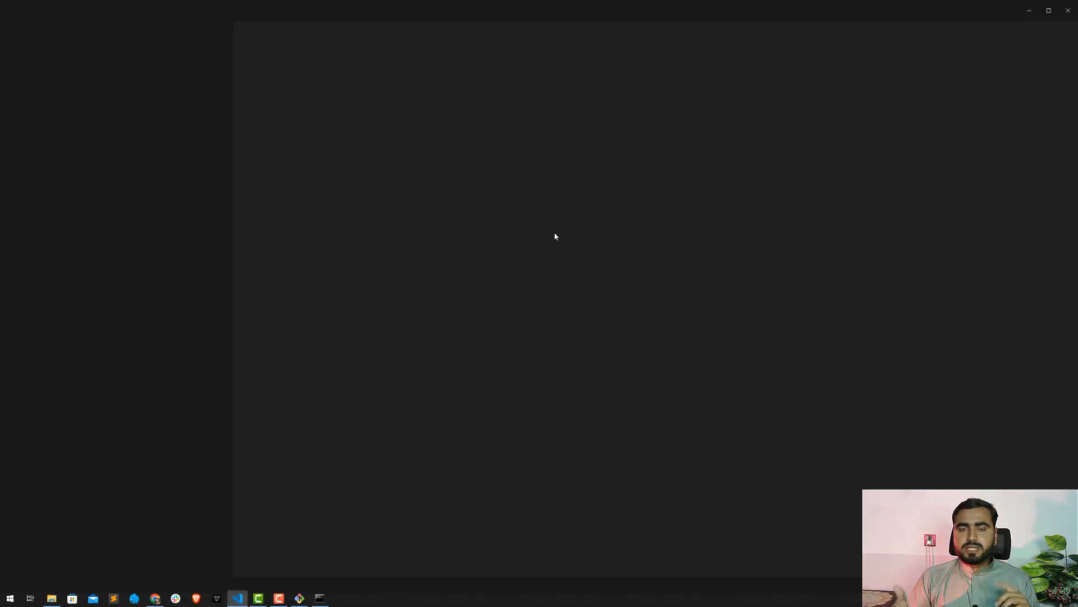
Close the Welcome page, narrow the sidebar and open .env at its DB_DATABASE value.
click(237, 596)
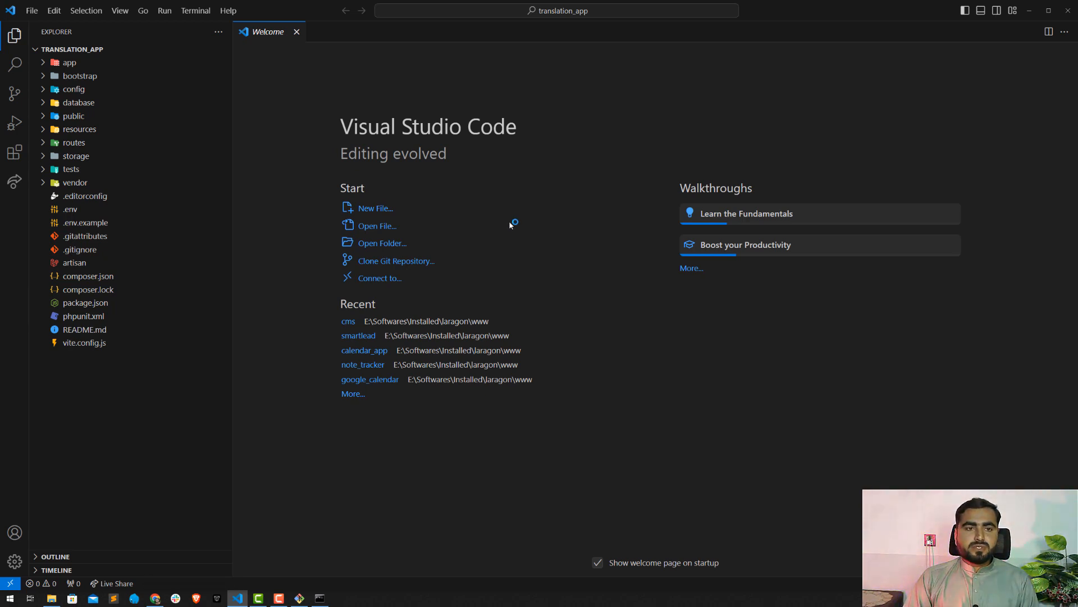
click(297, 31)
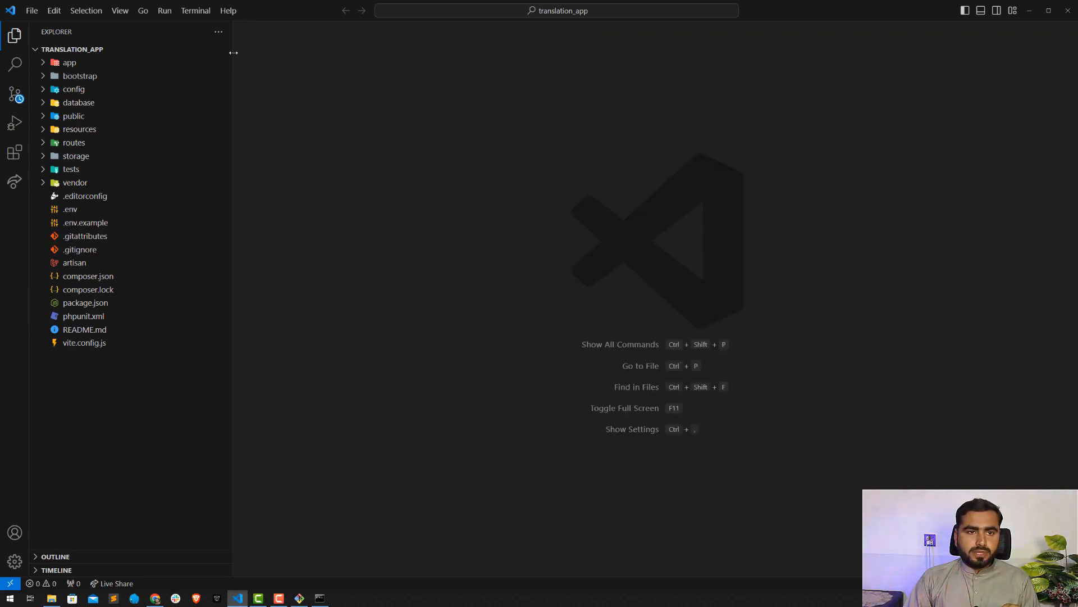
drag(232, 65, 185, 66)
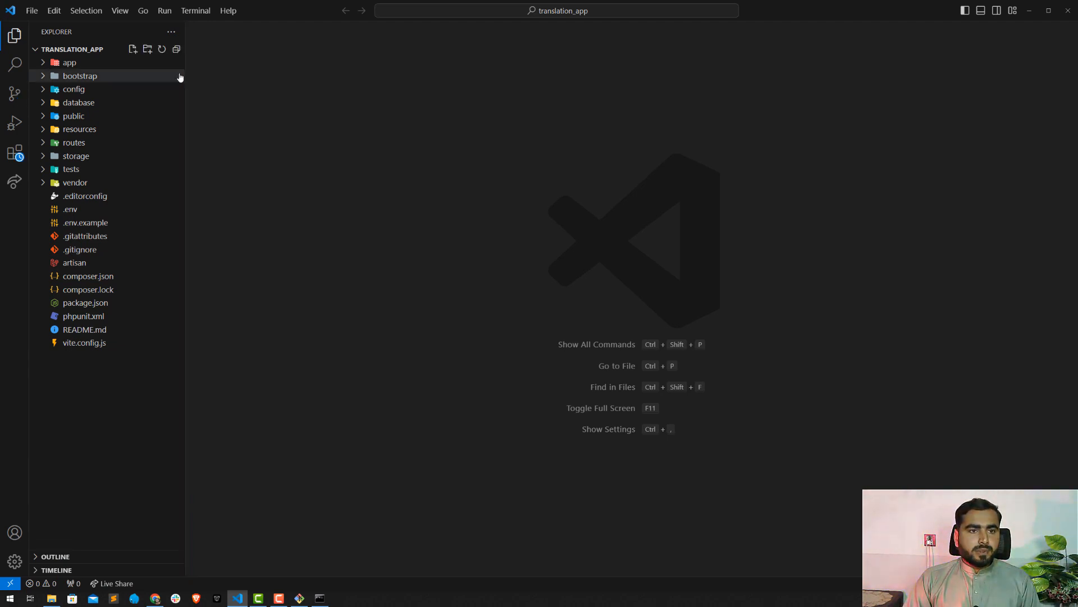
click(319, 596)
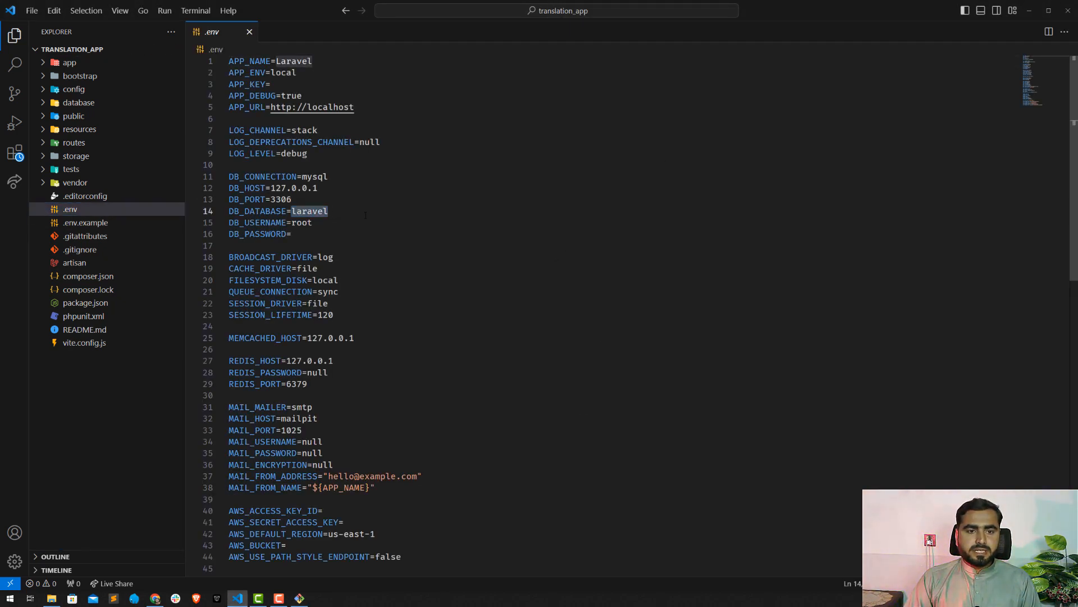
click(155, 597)
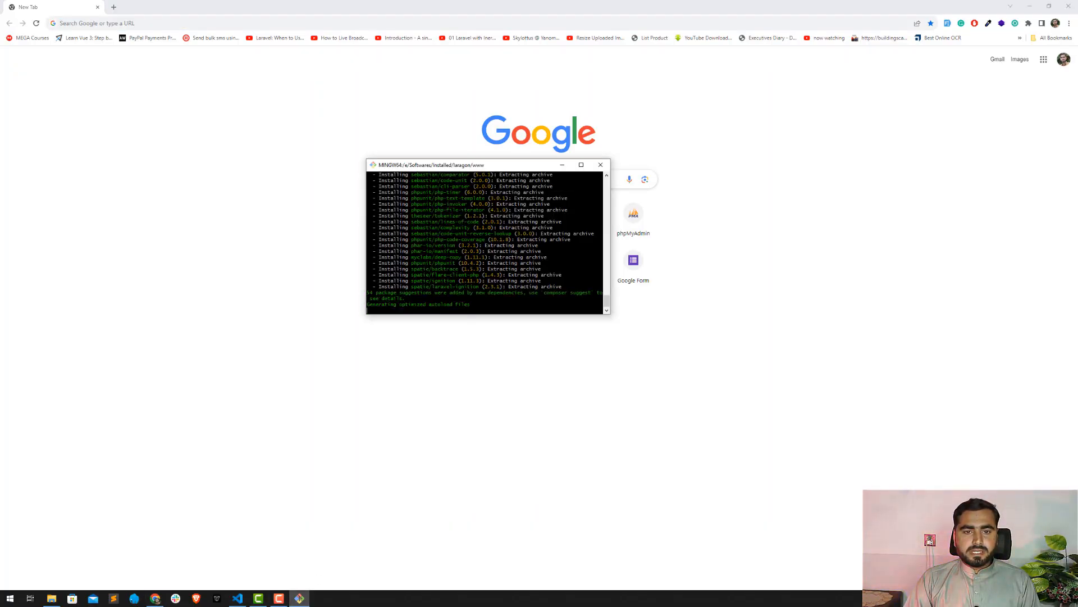
mouse_move(353, 314)
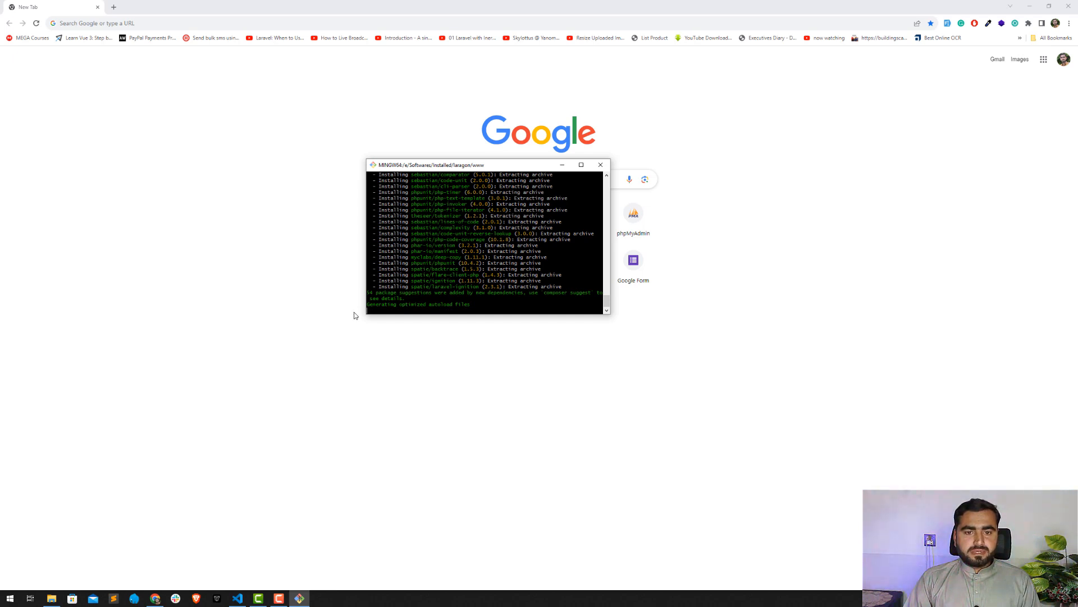
key(Alt+Tab)
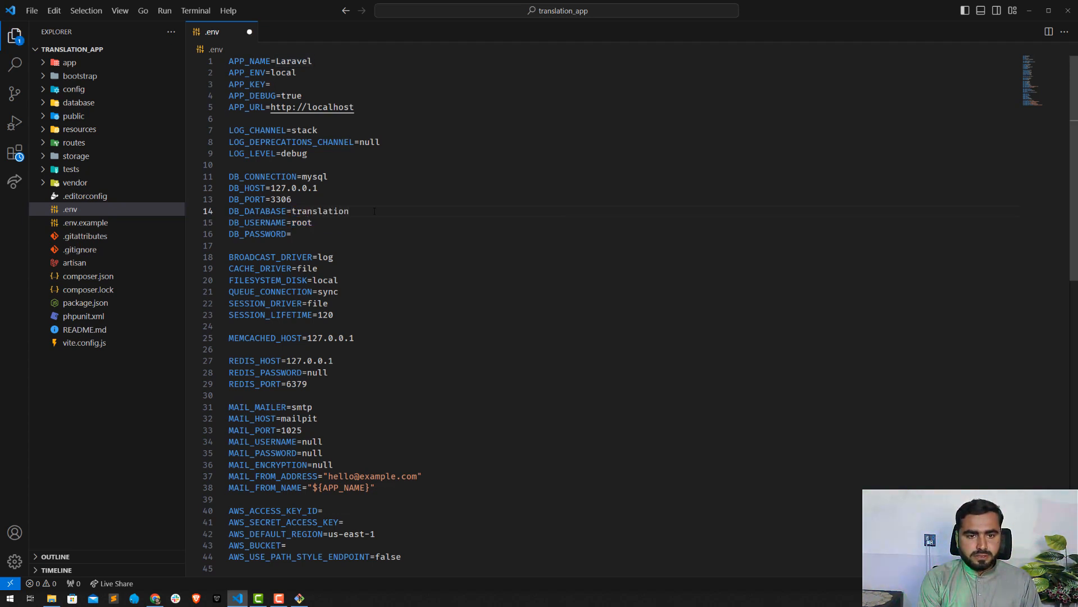
Set DB_DATABASE to translation_app and copy the database name.
text(_app)
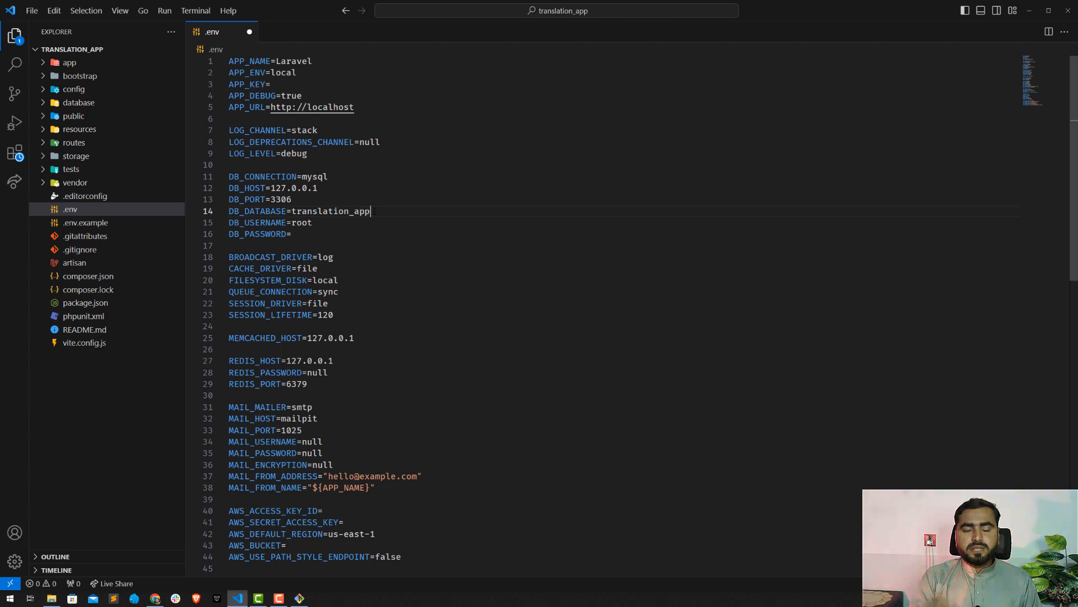
double_click(330, 210)
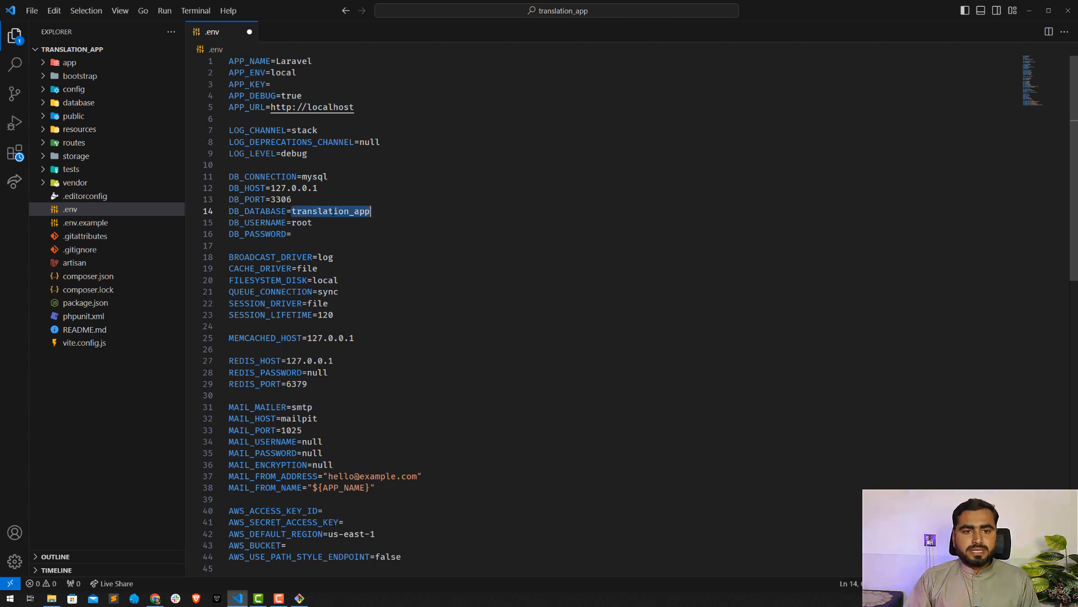
key(ctrl+s)
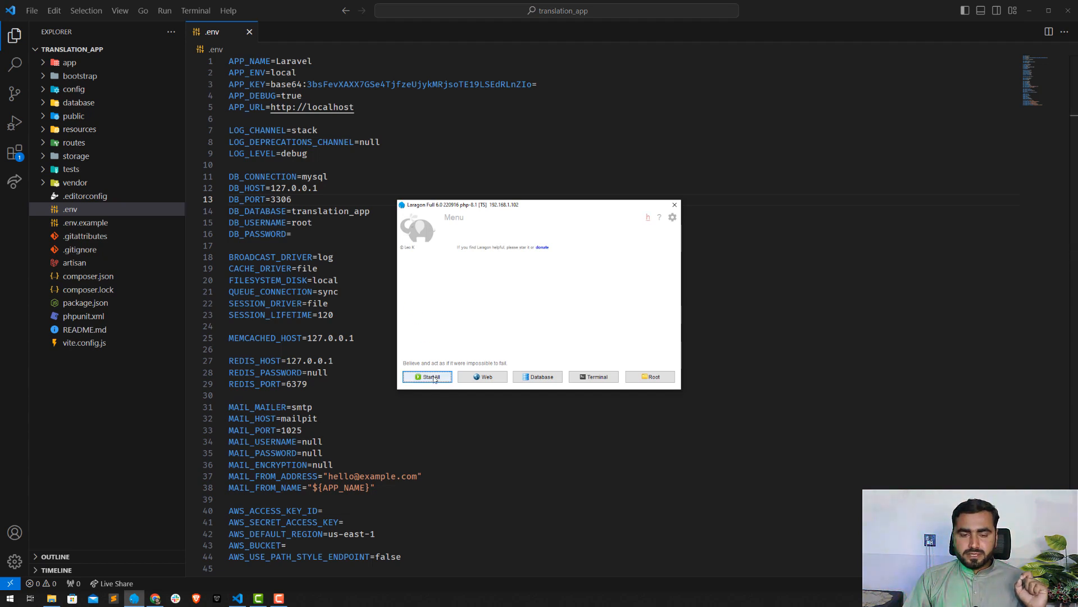
Start all Laragon services and switch over to the browser.
click(427, 376)
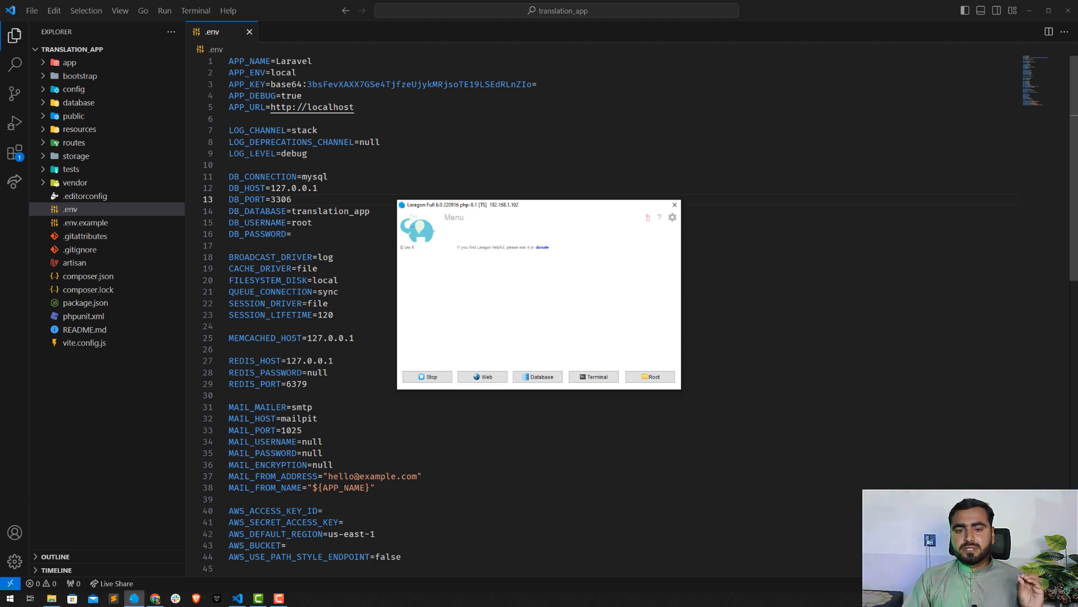
click(426, 376)
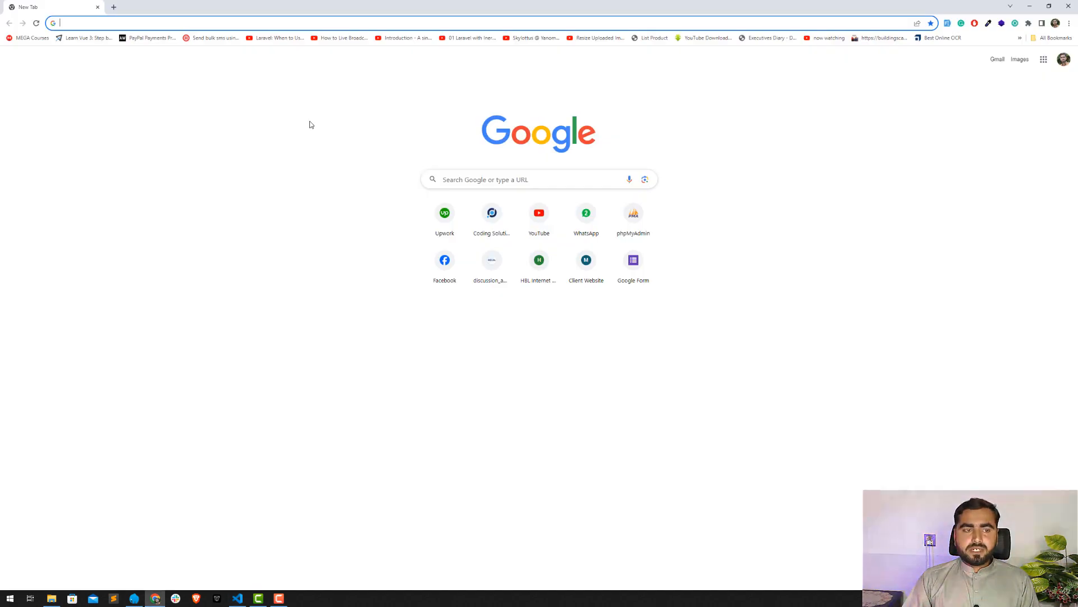
Load translation_app.test to show the default Laravel welcome page.
text(translate.google.com)
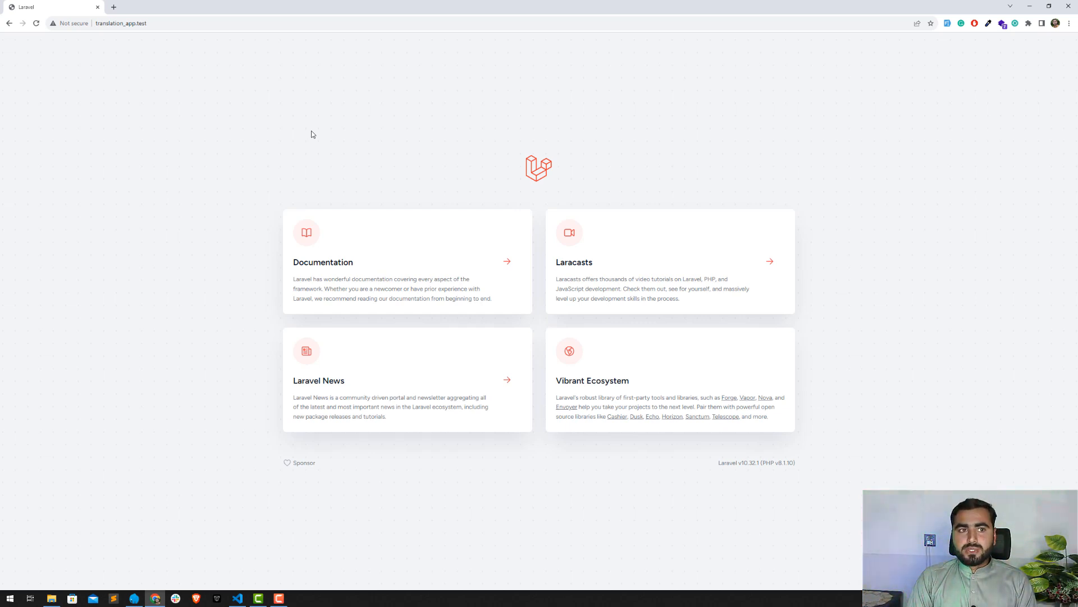
mouse_move(409, 169)
text(lo)
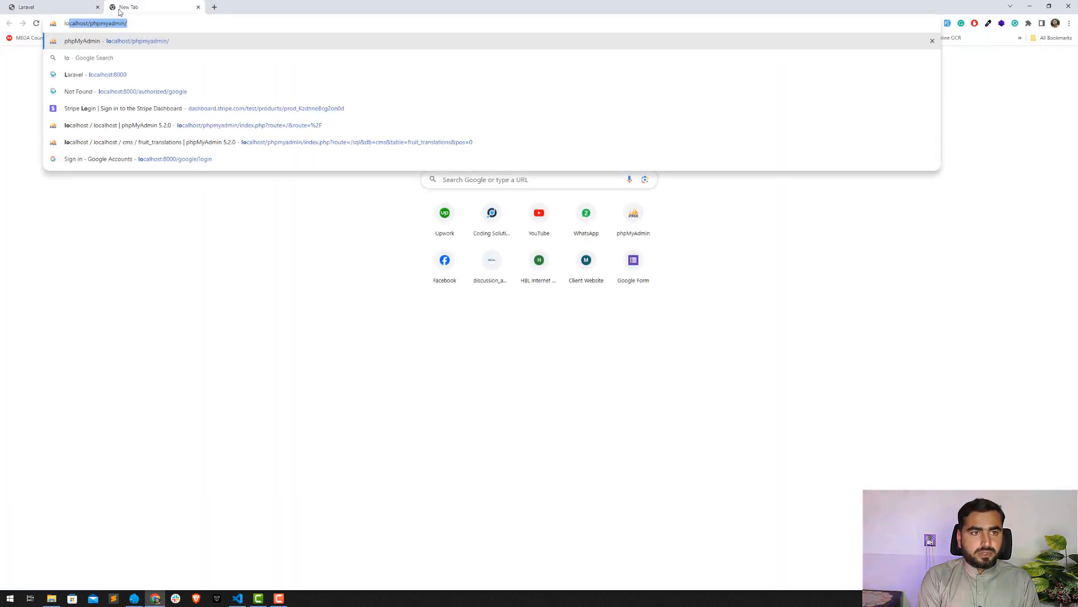
Log in to phpMyAdmin as root.
key(Return)
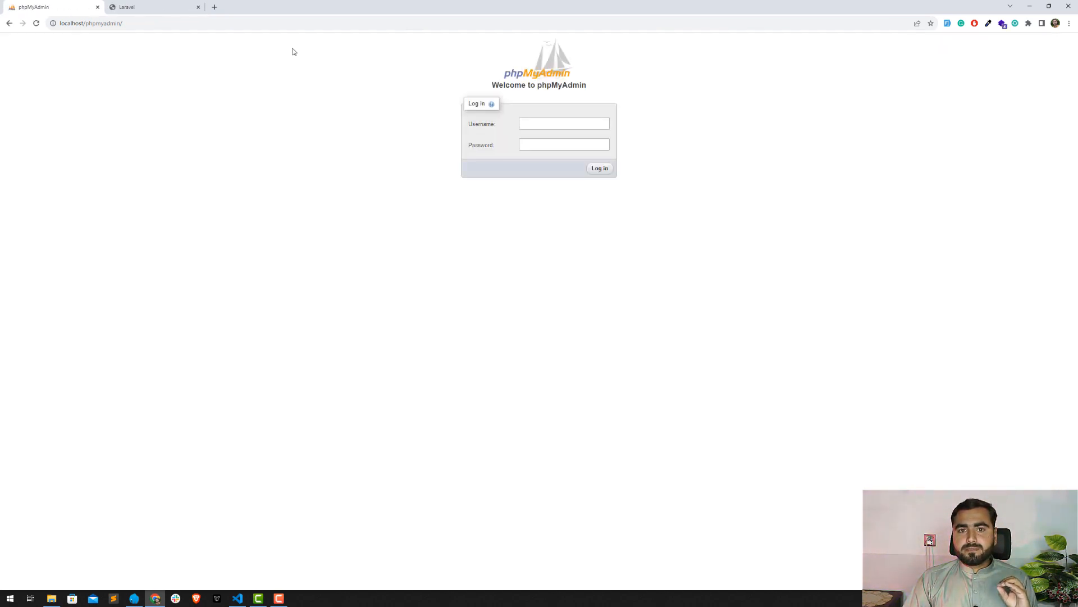
text(root)
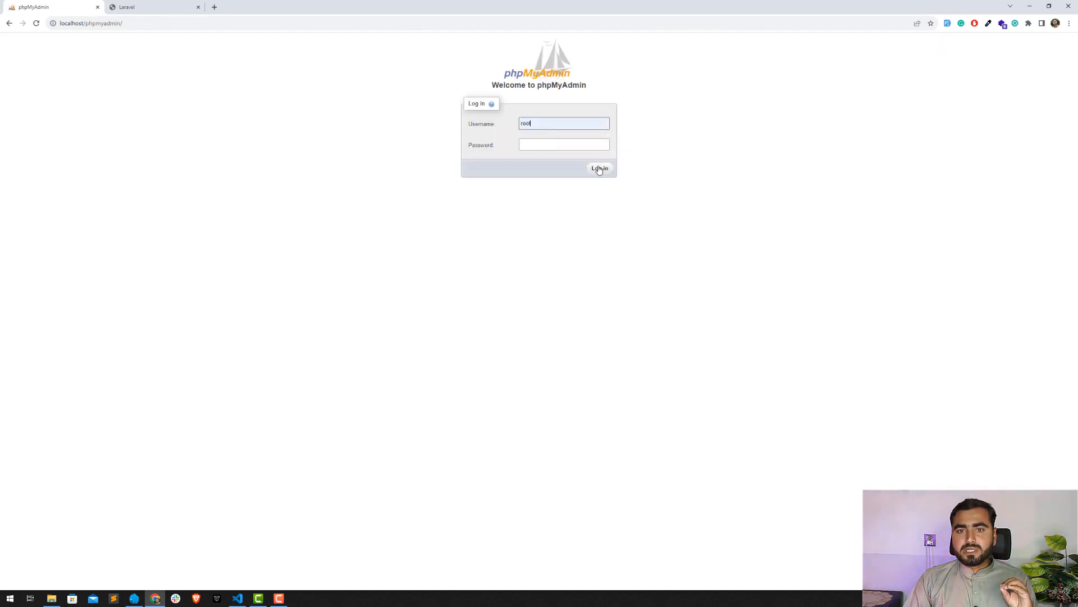
click(598, 168)
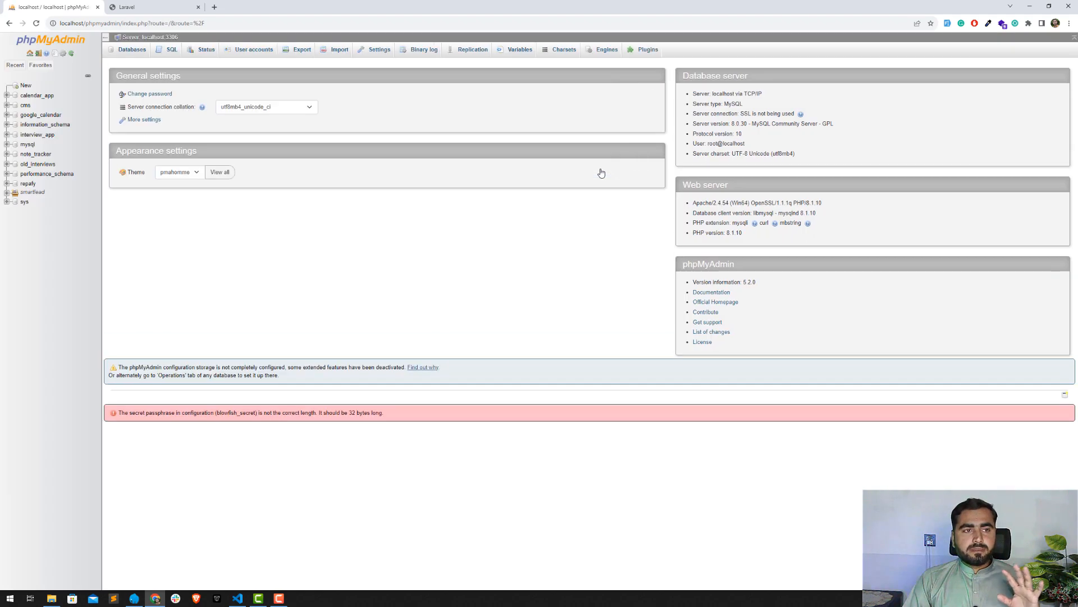
Create an empty database named translation_app and return to the Laravel welcome page.
click(133, 48)
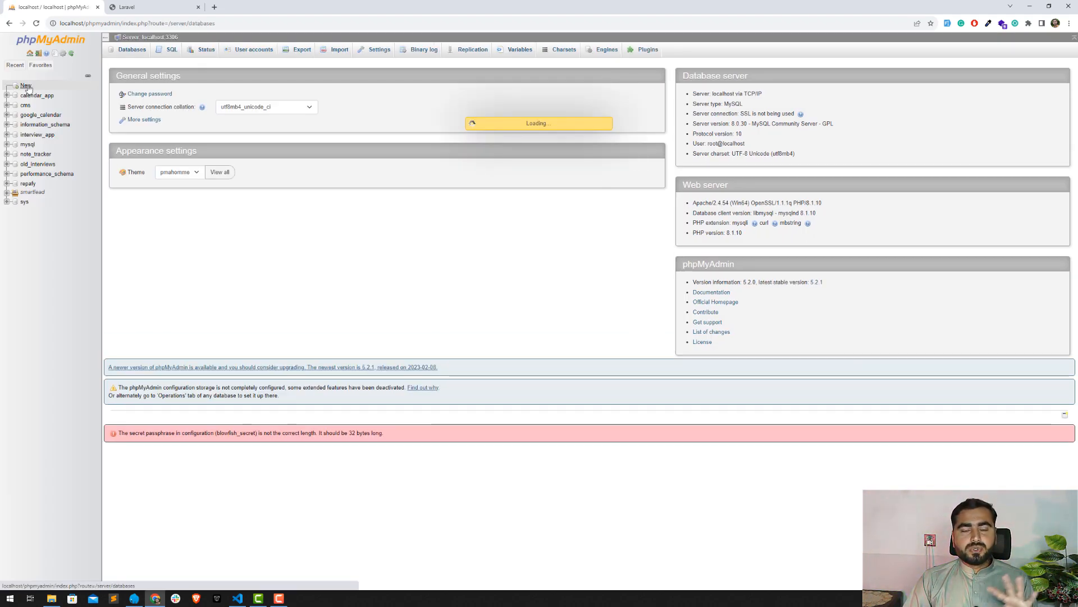
click(133, 49)
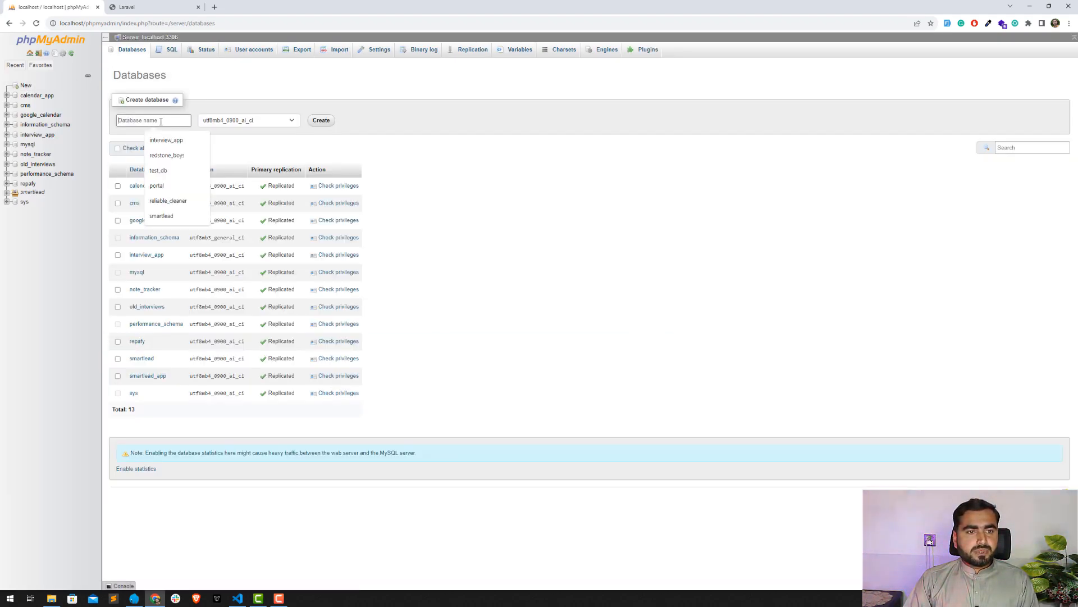
text(translation_app)
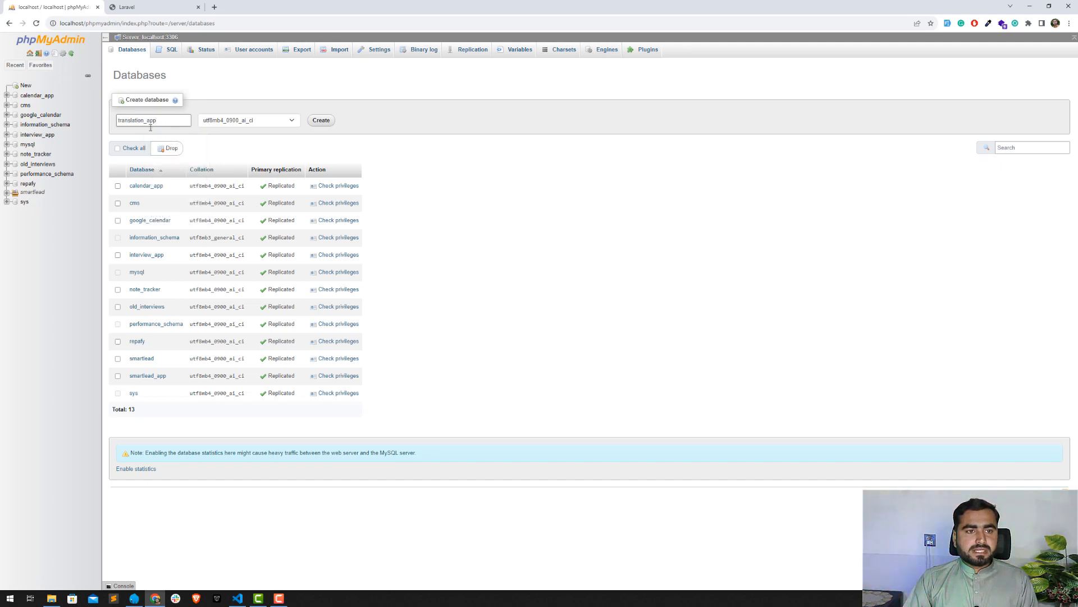
click(320, 121)
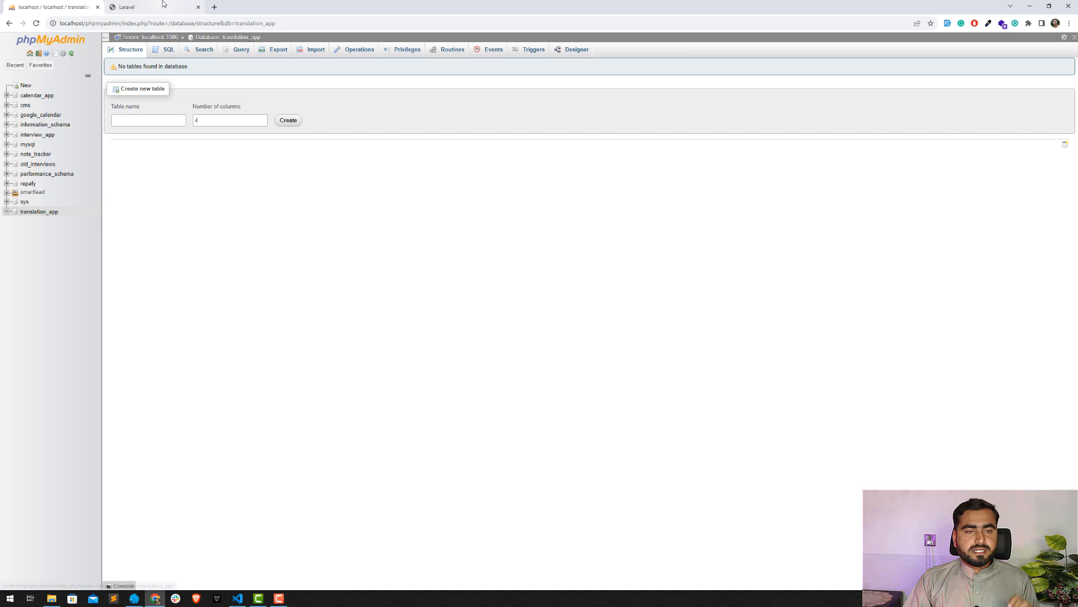
click(151, 7)
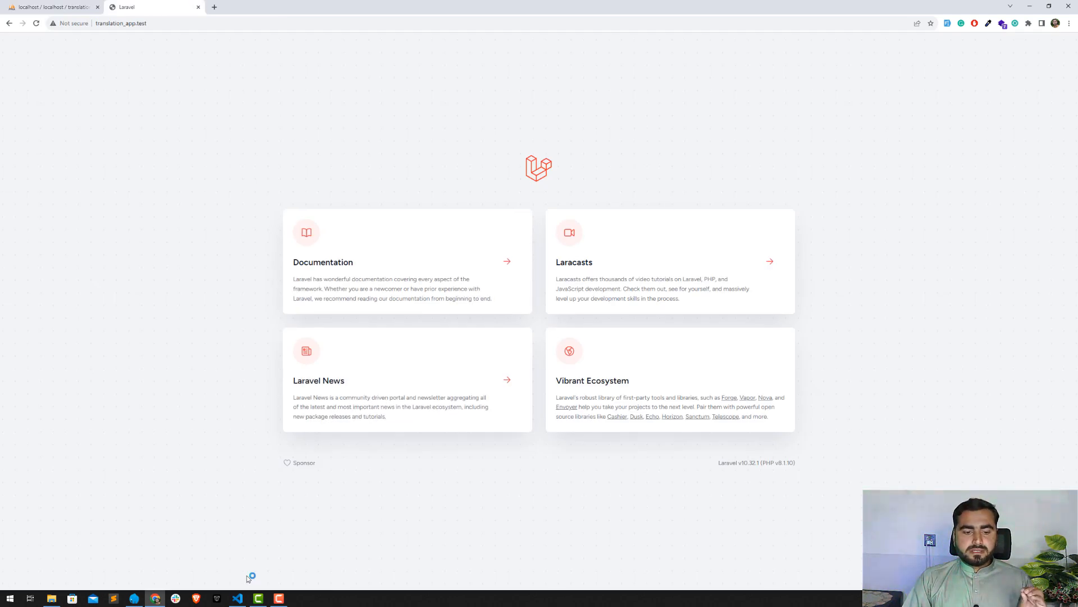
Close the .env file in VS Code and select the resources folder in the Explorer.
click(237, 598)
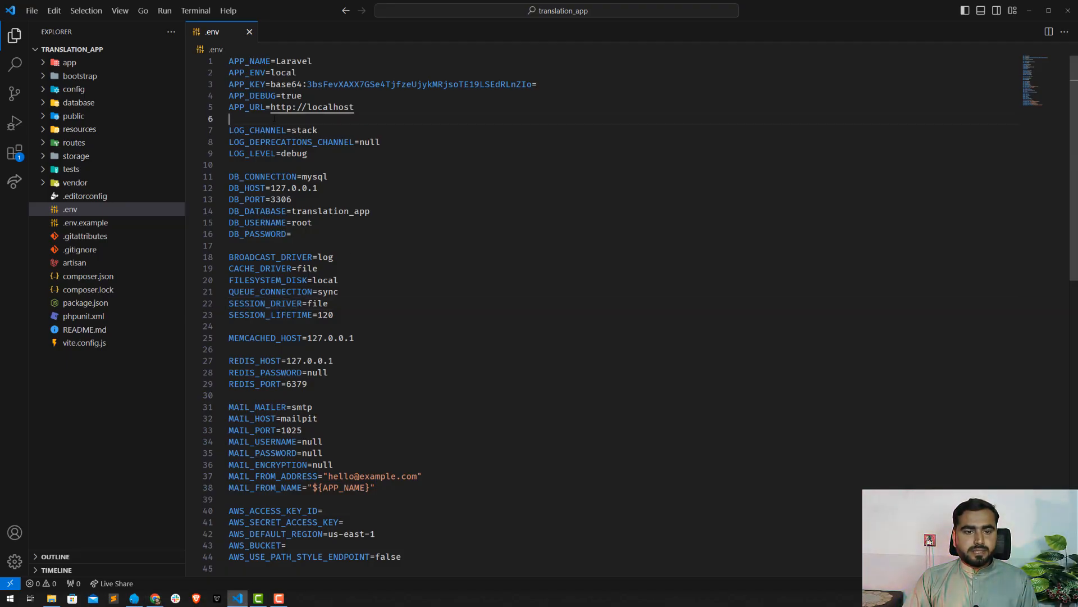
click(250, 32)
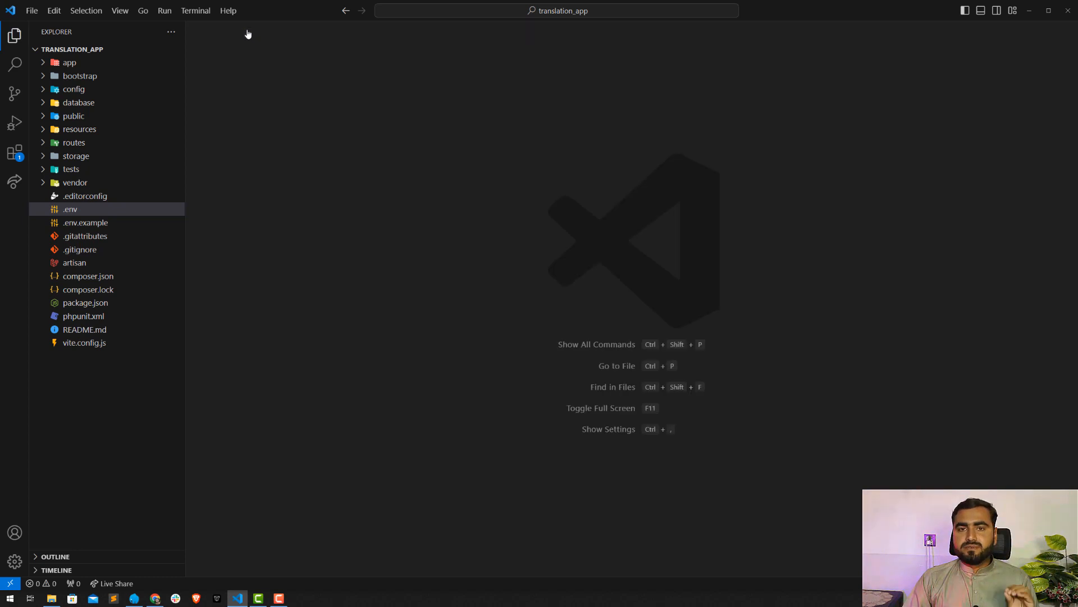
mouse_move(248, 33)
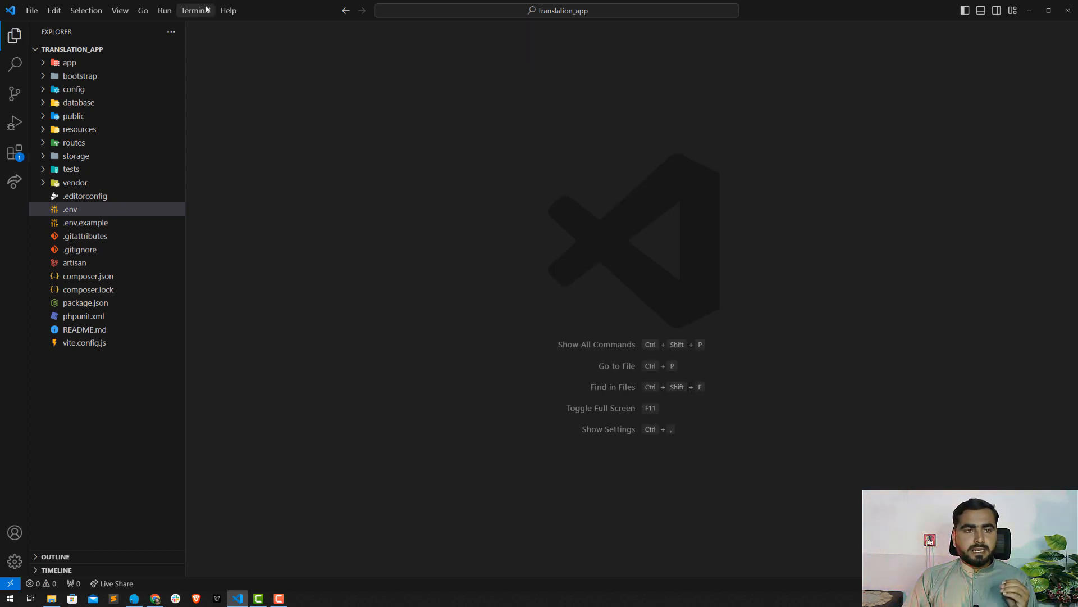
click(195, 10)
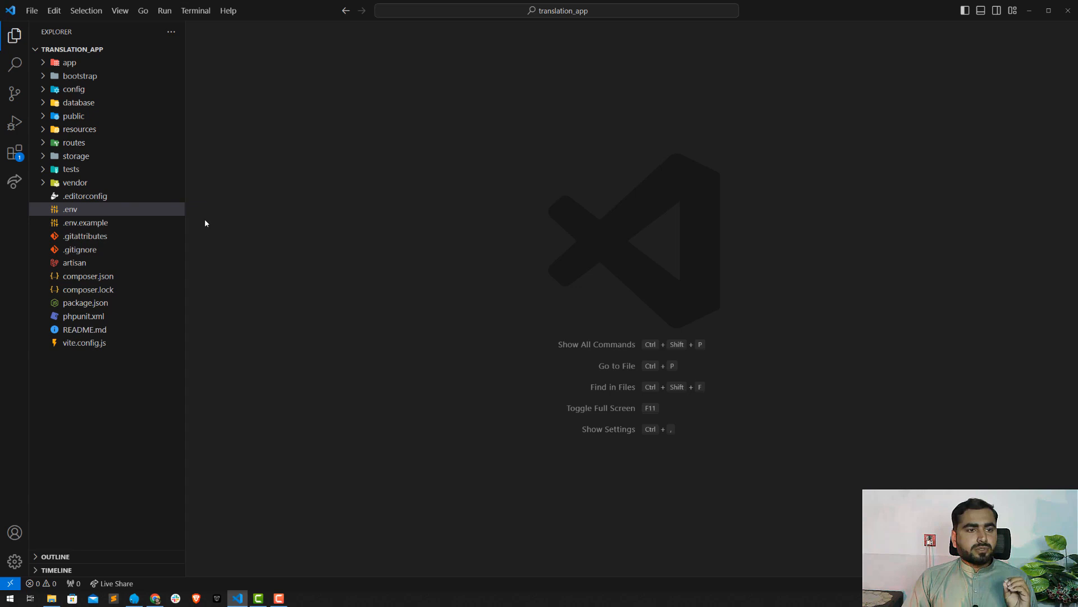
mouse_move(101, 143)
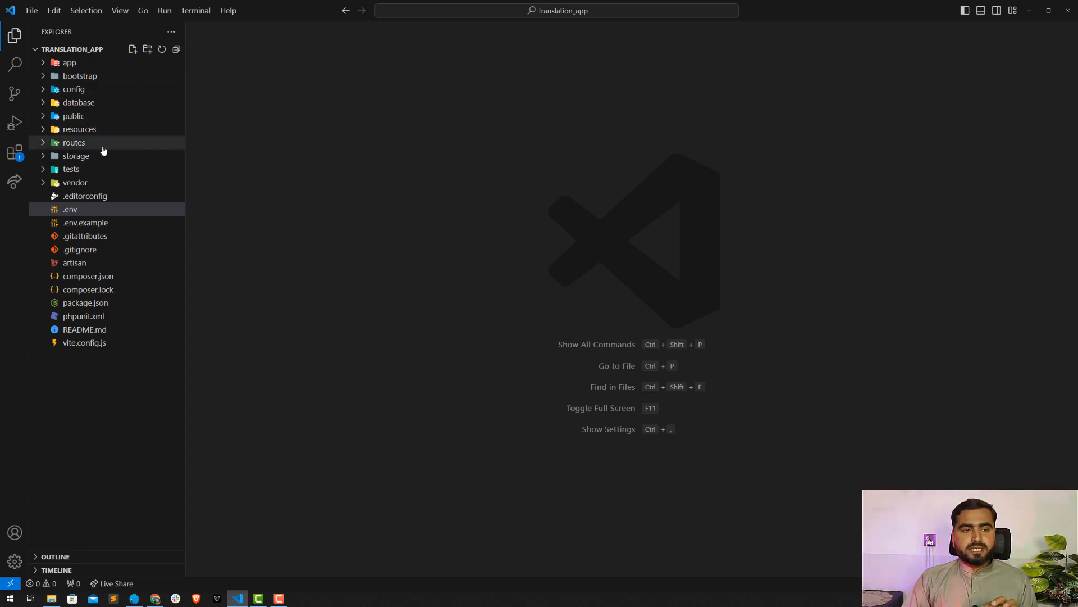
mouse_move(74, 143)
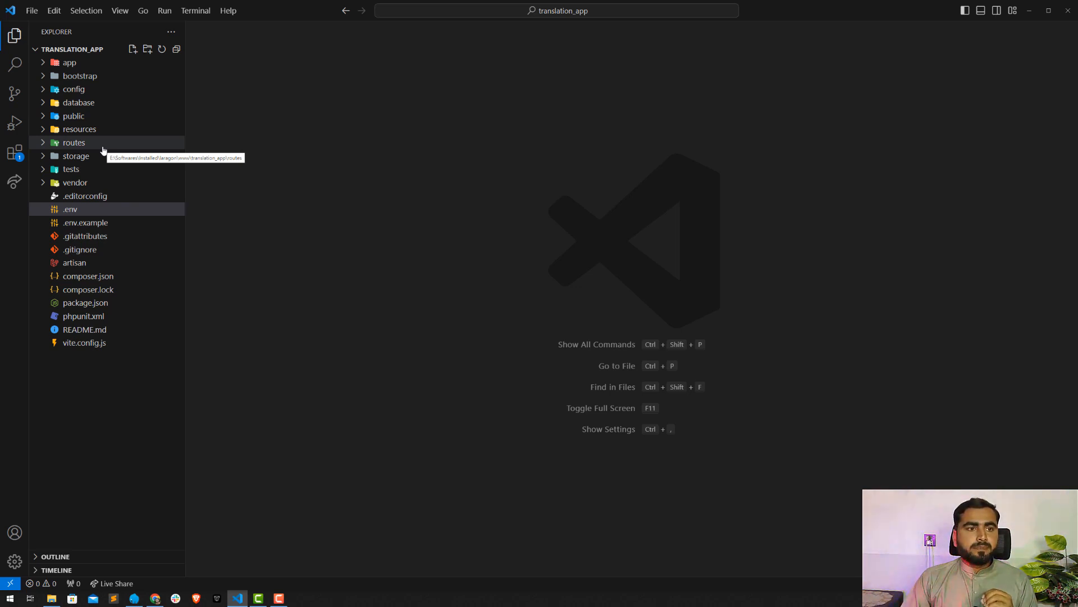
mouse_move(78, 128)
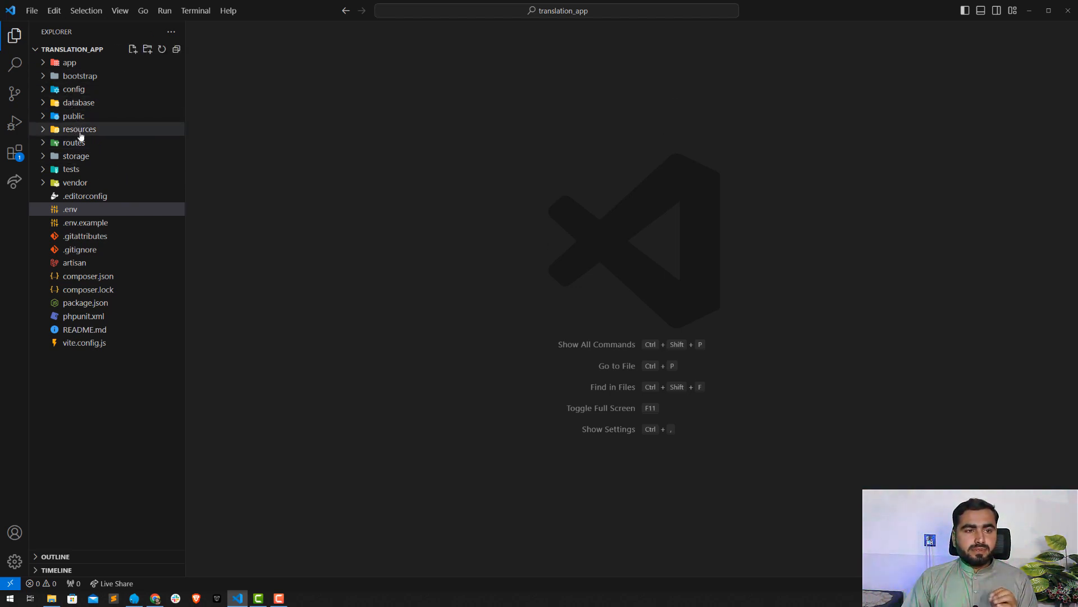
click(79, 128)
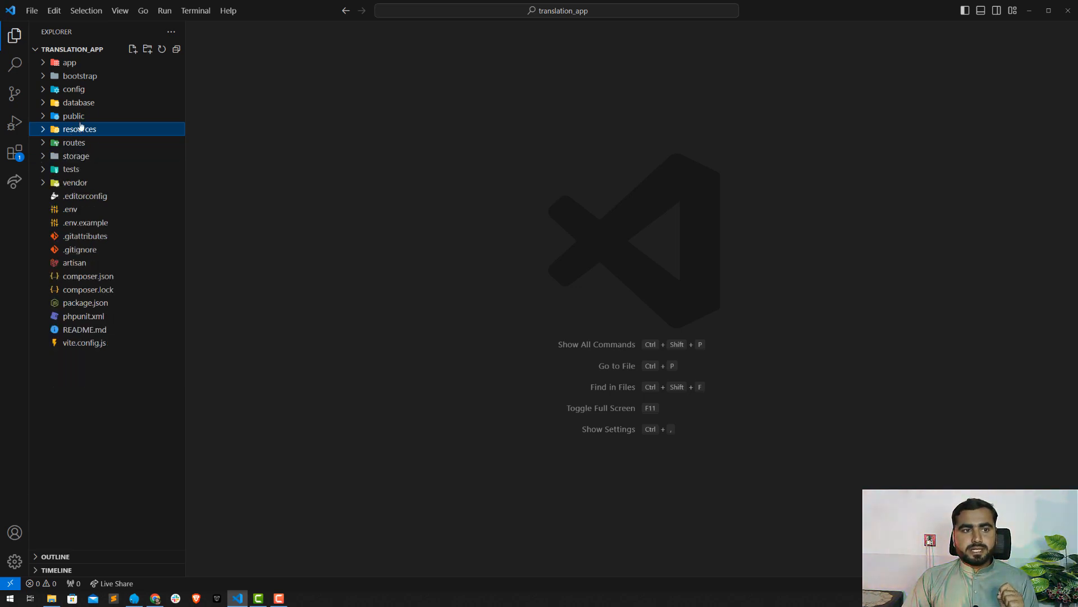
Run php artisan lang:publish in a new integrated terminal to create the lang folder.
click(196, 11)
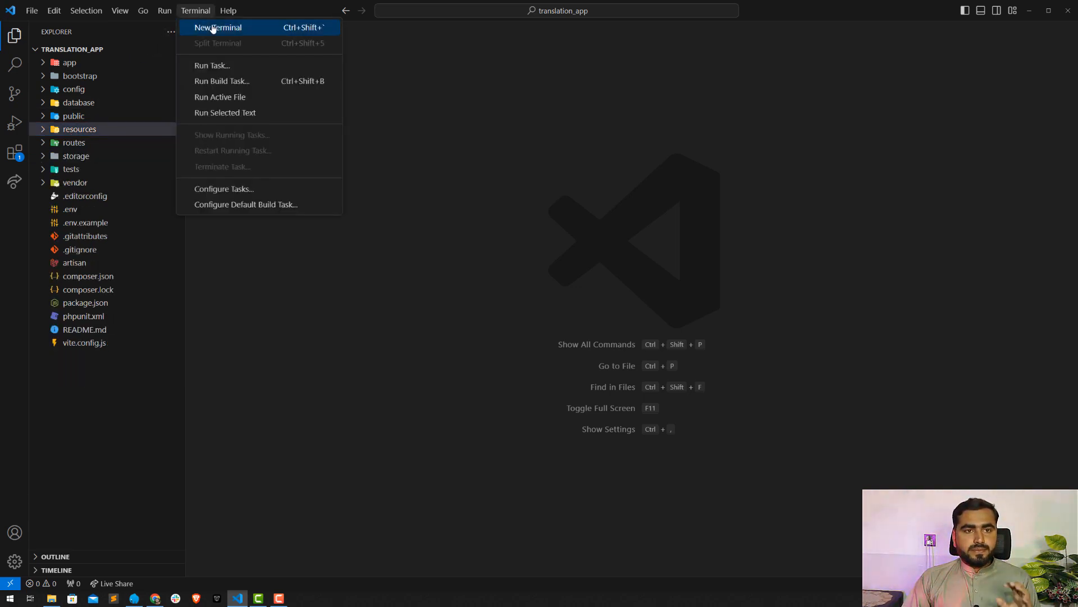
click(218, 27)
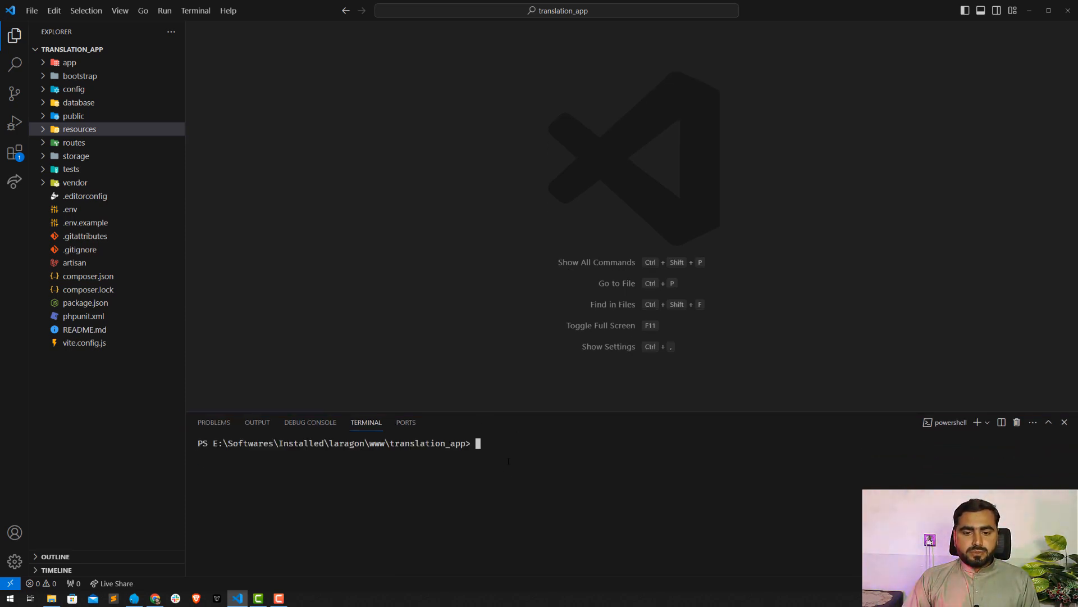
text(p)
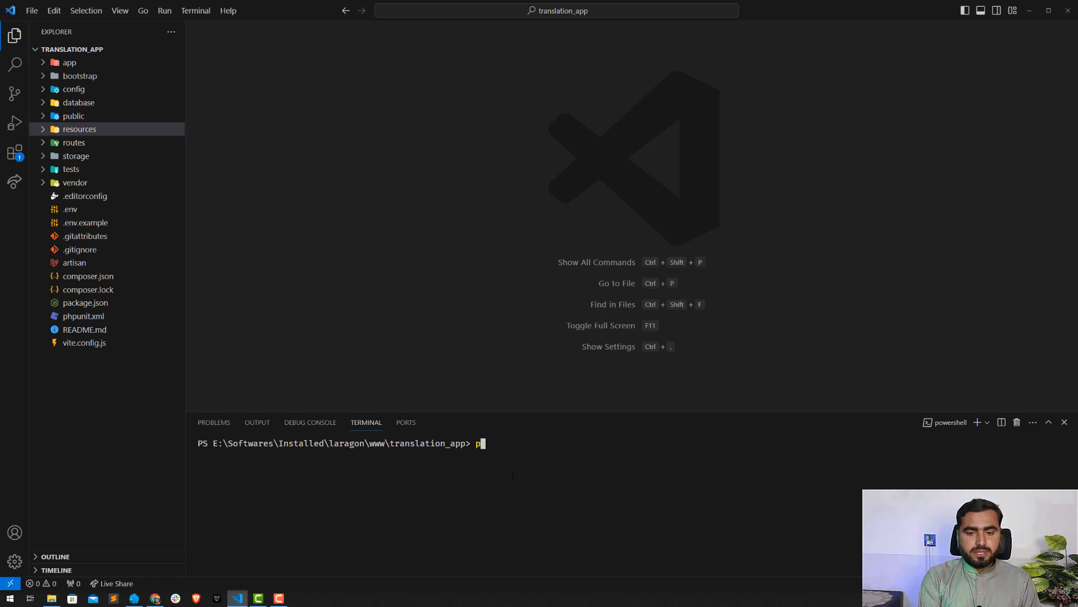
text(hp artis)
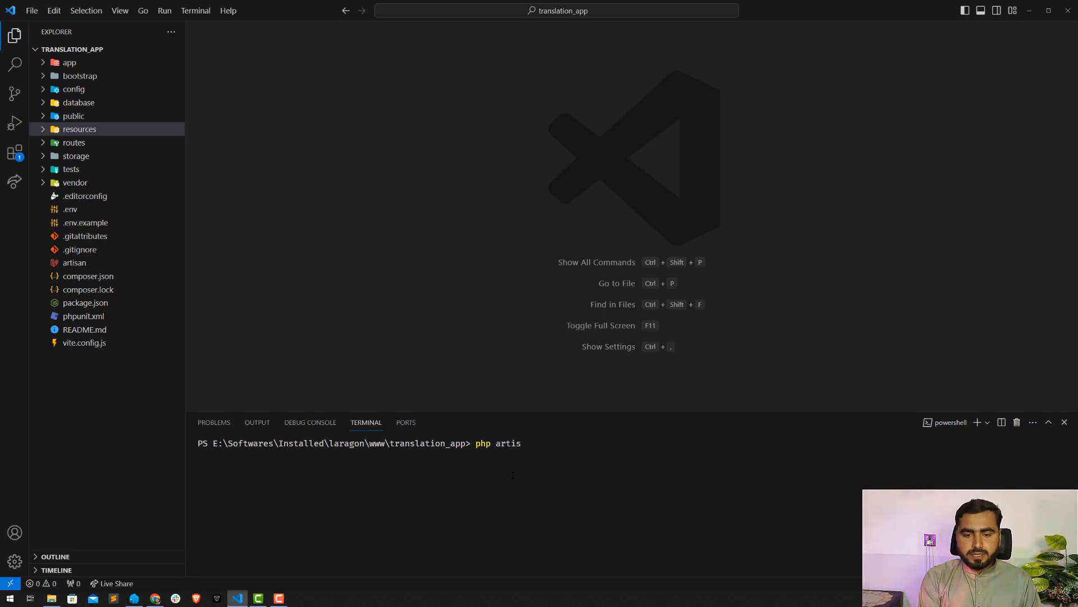
text(an lang)
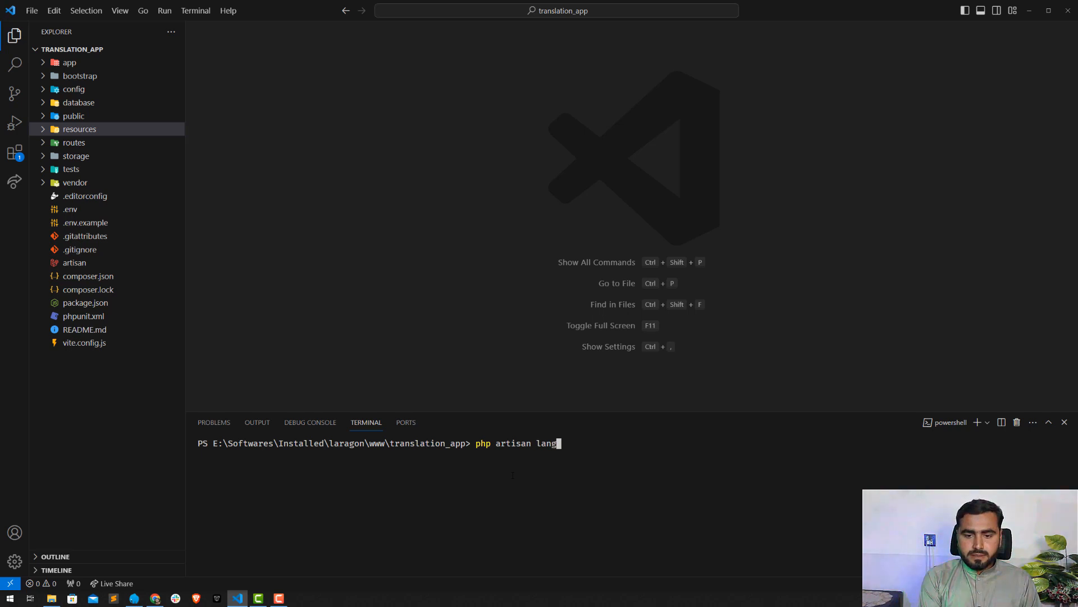
text(:publ)
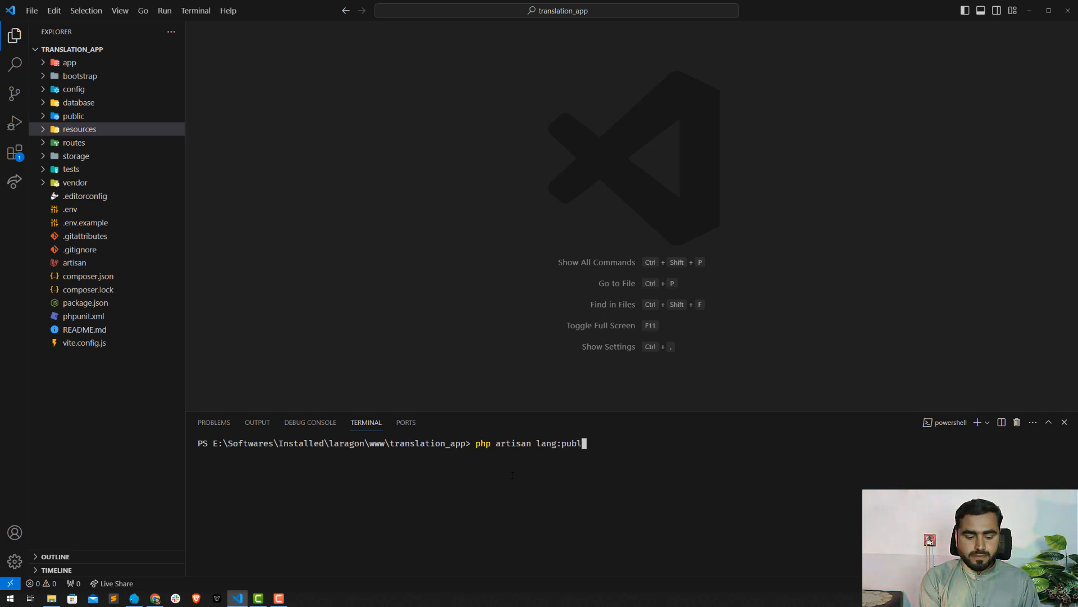
key(Return)
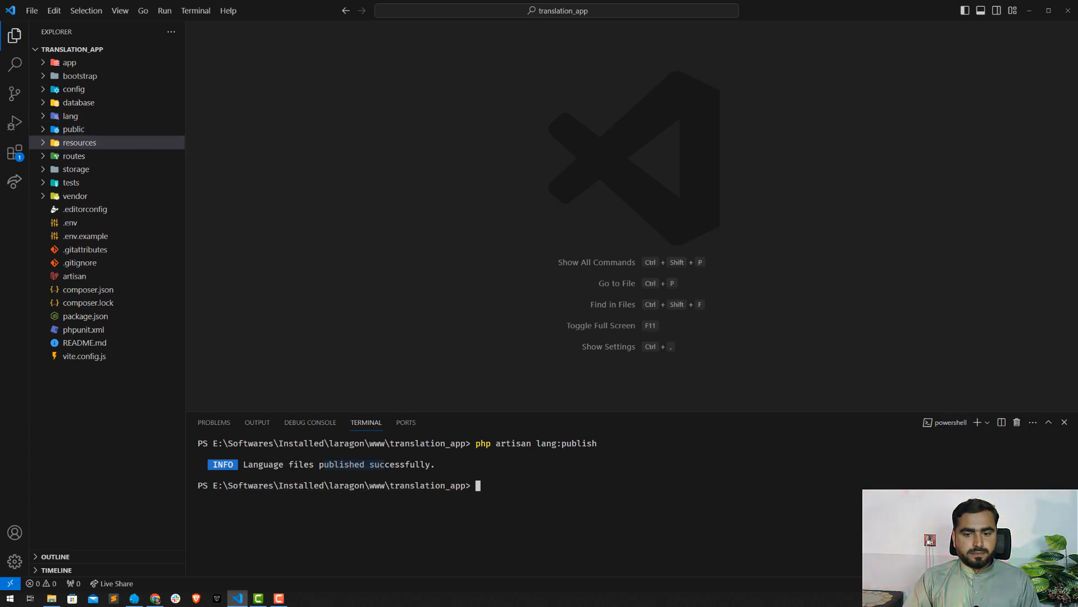
Expand lang/en and view auth.php, selecting the failed login message text.
click(70, 116)
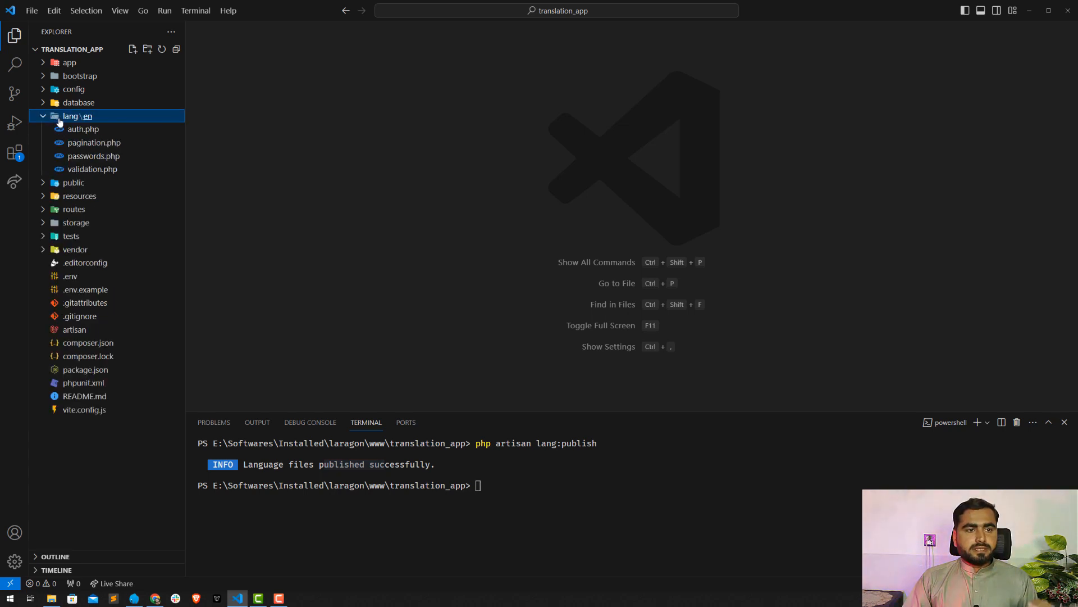
click(71, 116)
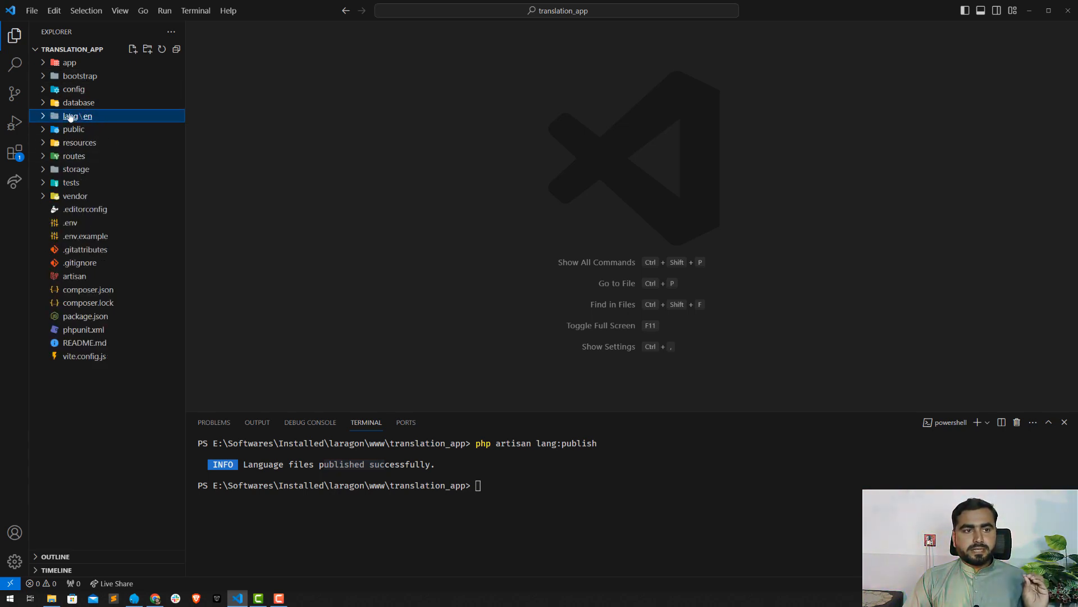
mouse_move(90, 128)
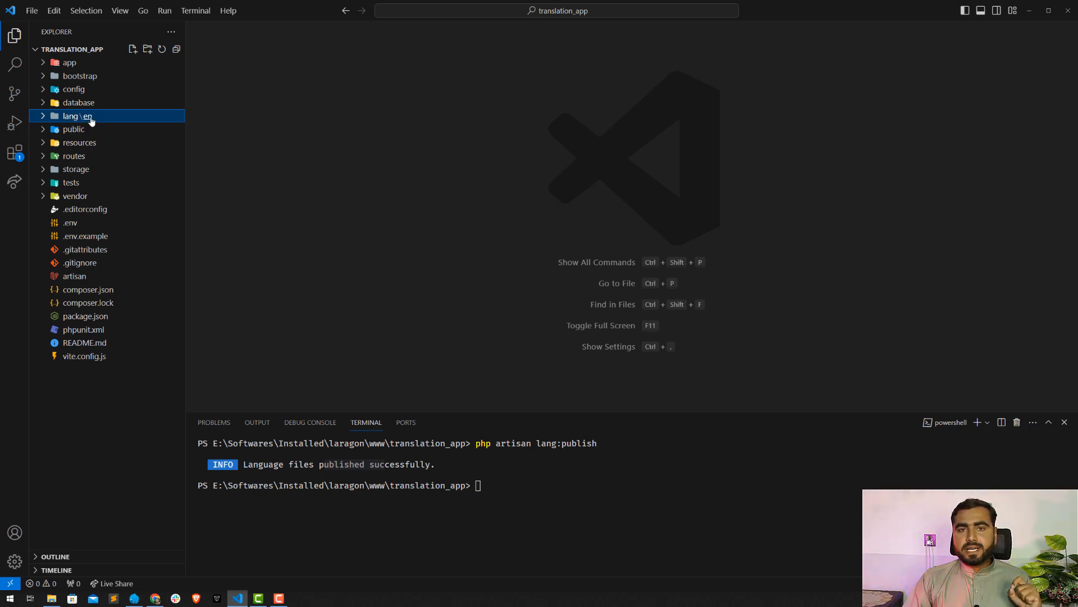
click(74, 116)
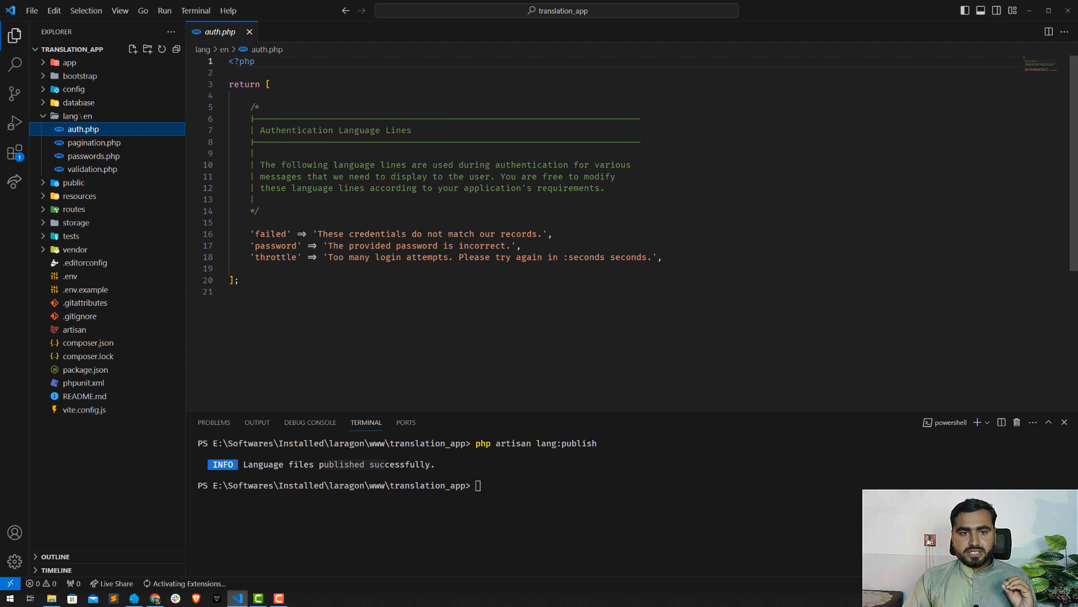
click(314, 234)
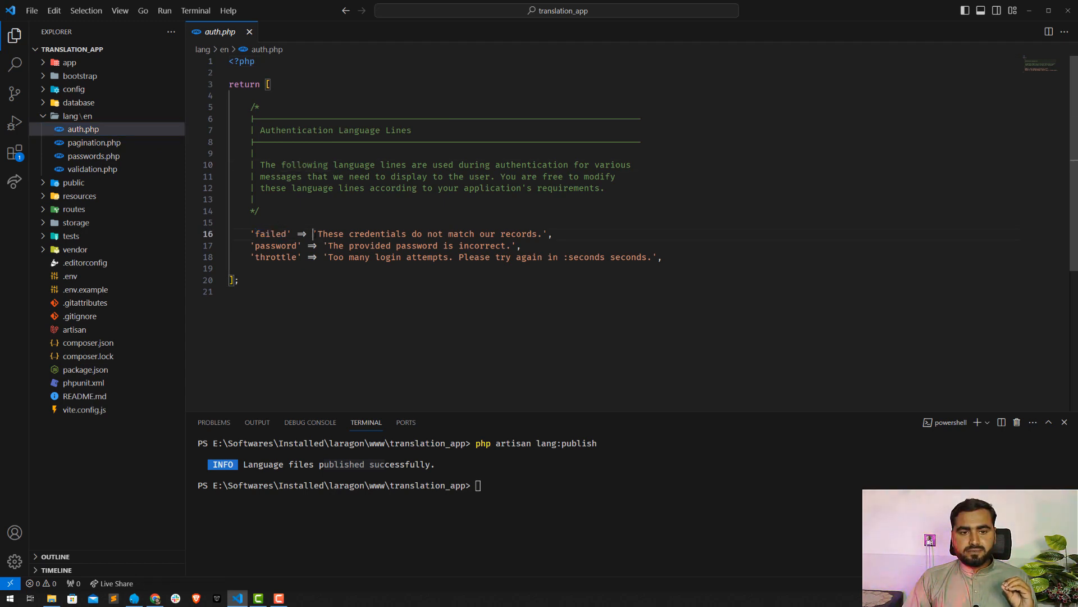
double_click(427, 234)
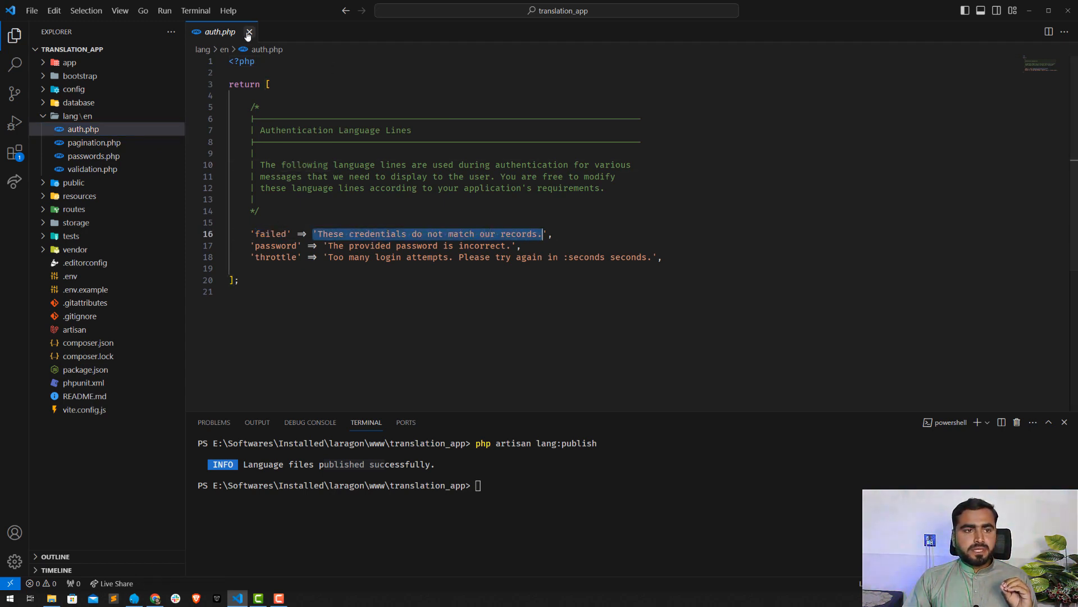
View pagination.php, passwords.php and validation.php in turn, leaving validation.php open.
click(94, 143)
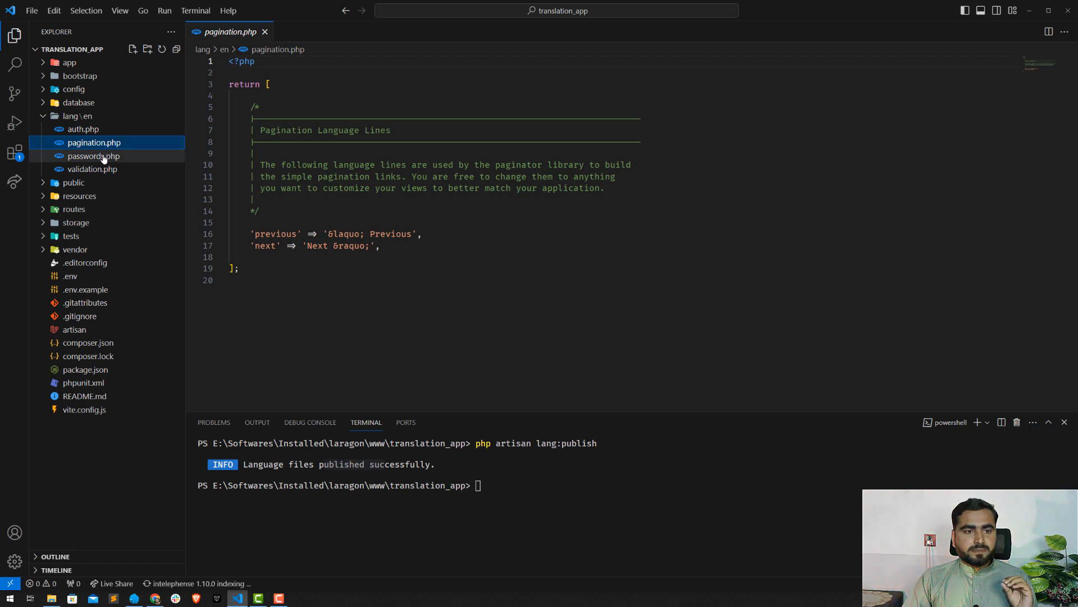
click(93, 155)
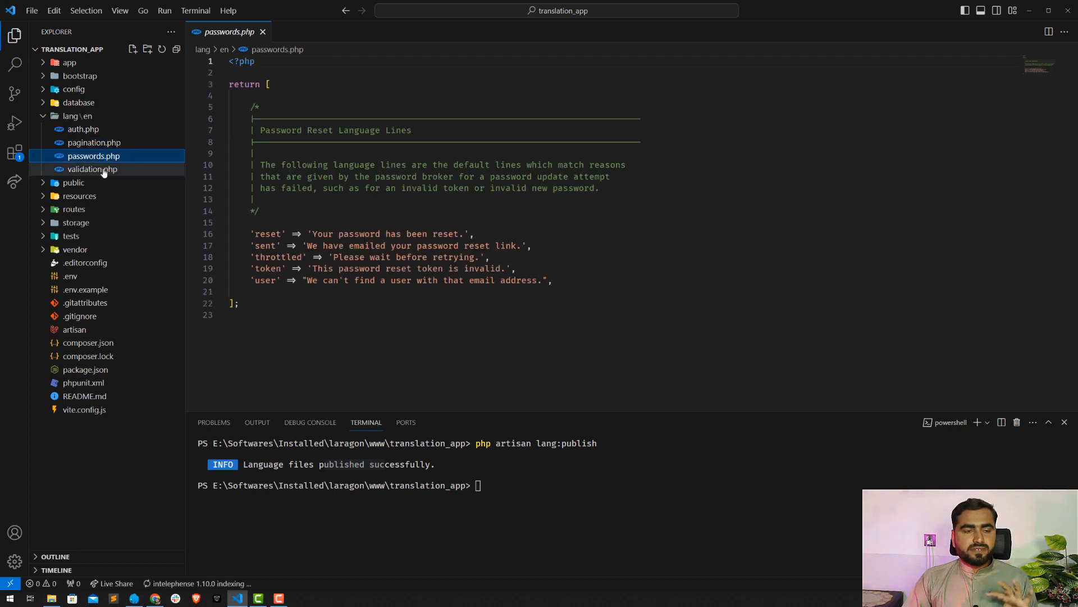
click(91, 170)
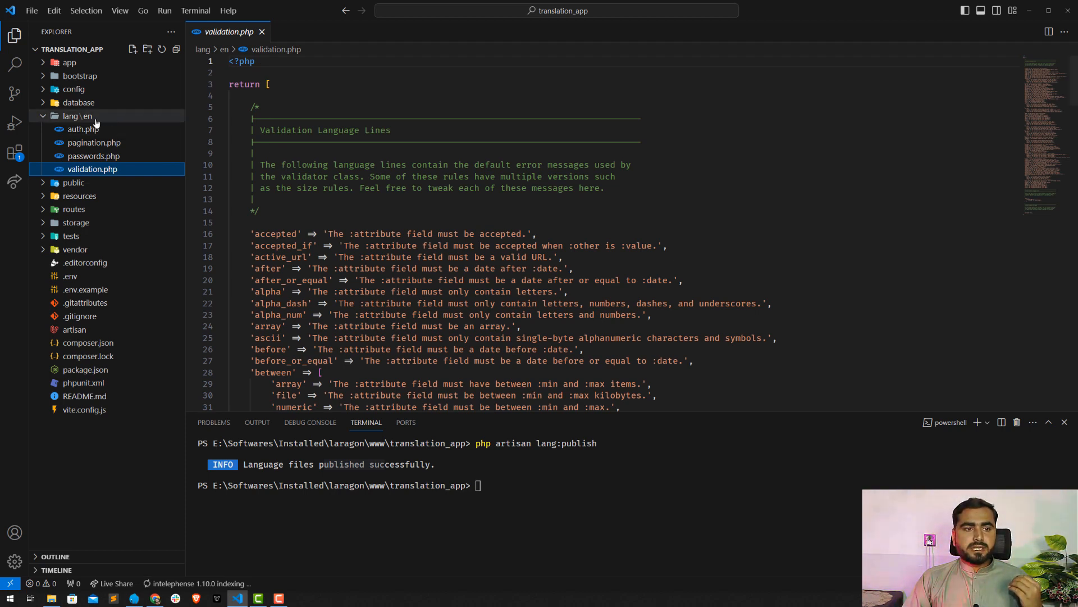
click(76, 116)
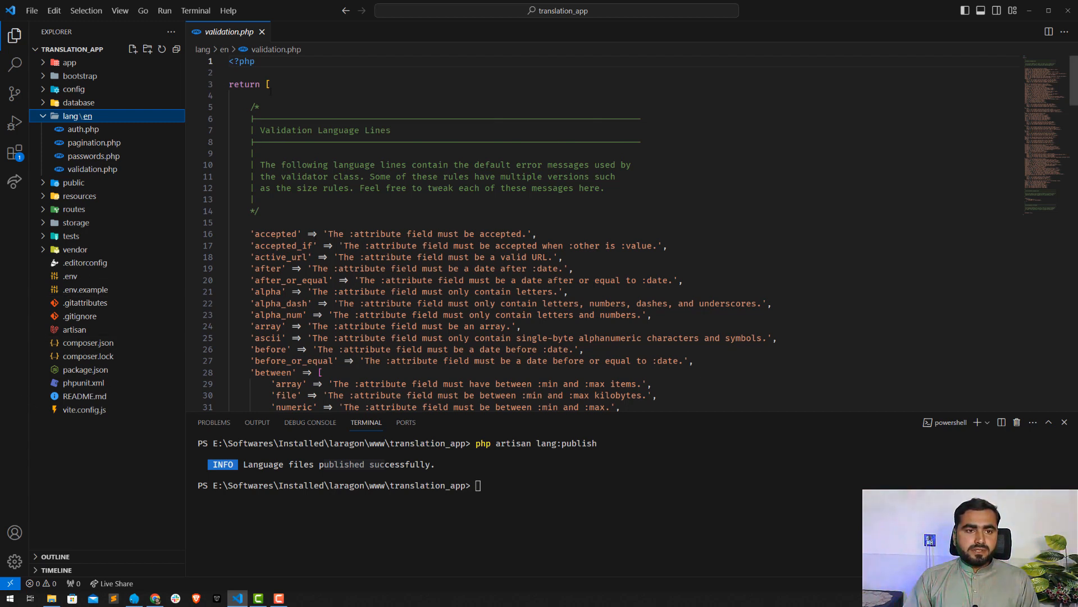
click(74, 89)
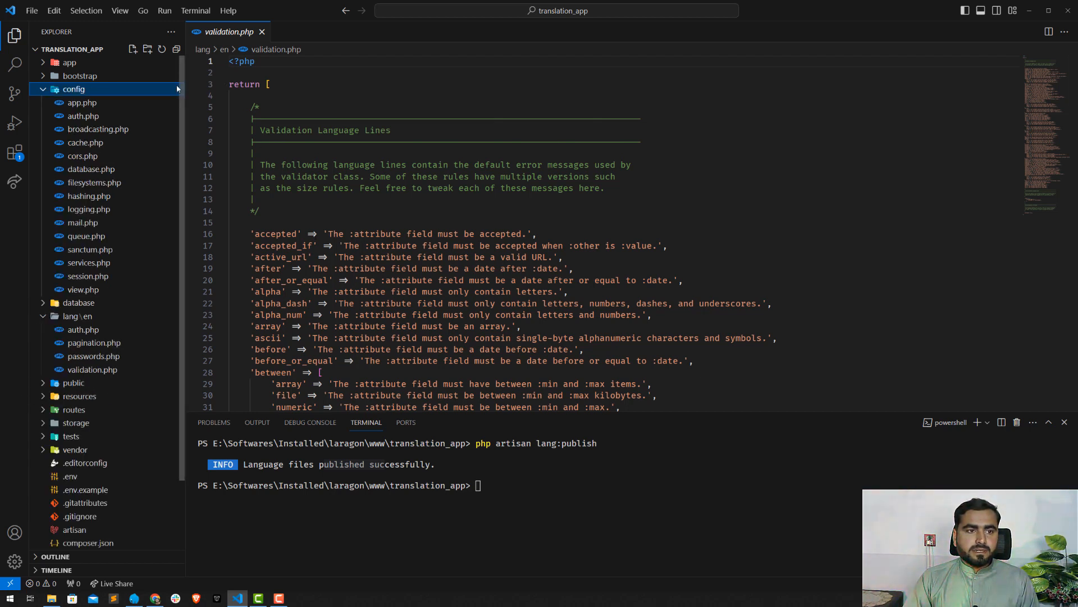
click(74, 89)
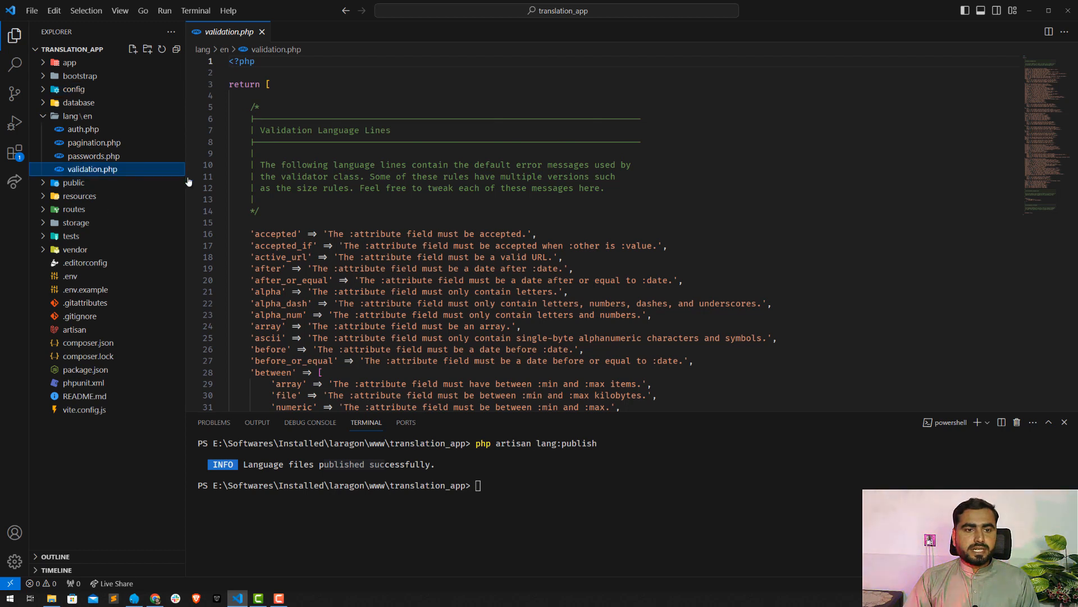